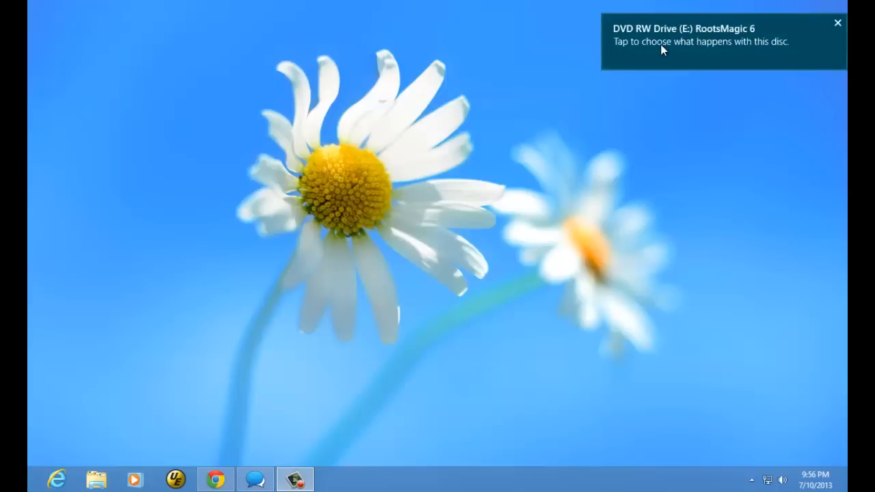
# Show the AutoPlay choices for the inserted RootsMagic 6 disc.
pyautogui.click(697, 41)
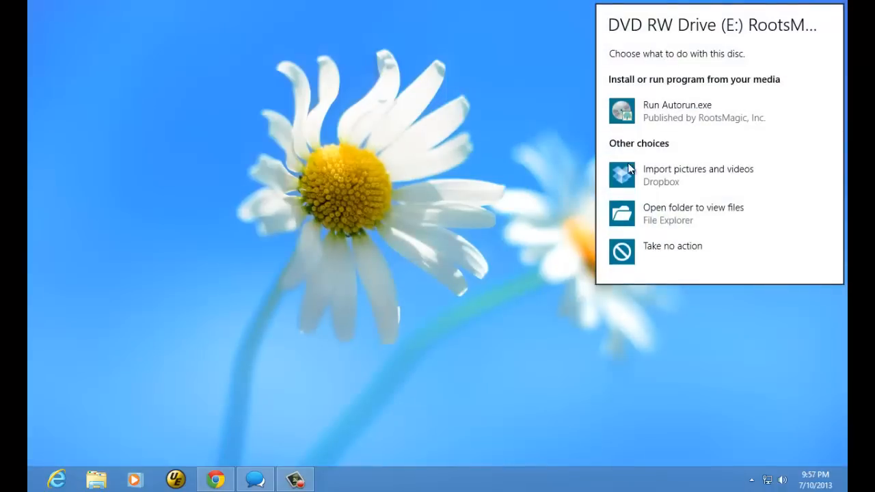
pyautogui.moveTo(692, 101)
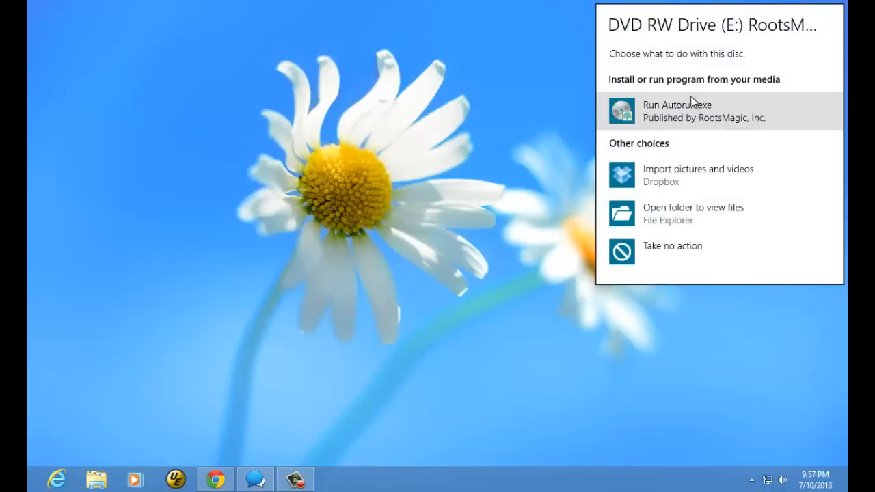
pyautogui.moveTo(700, 114)
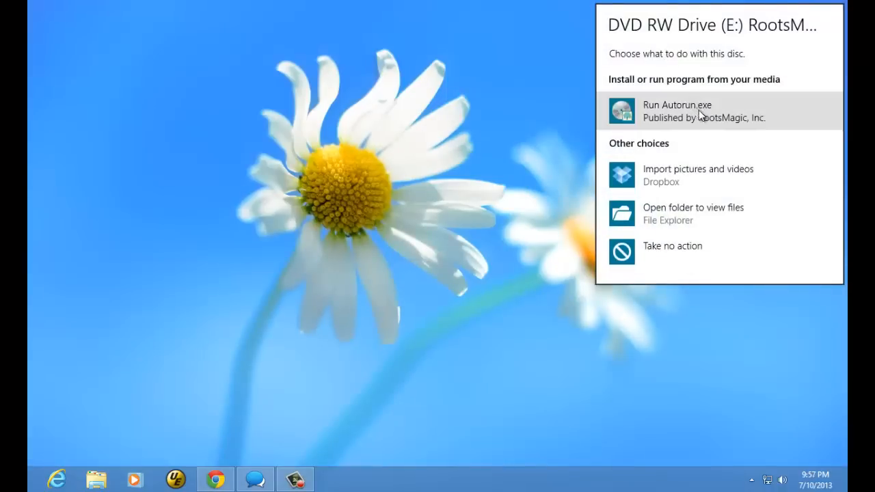
pyautogui.moveTo(697, 175)
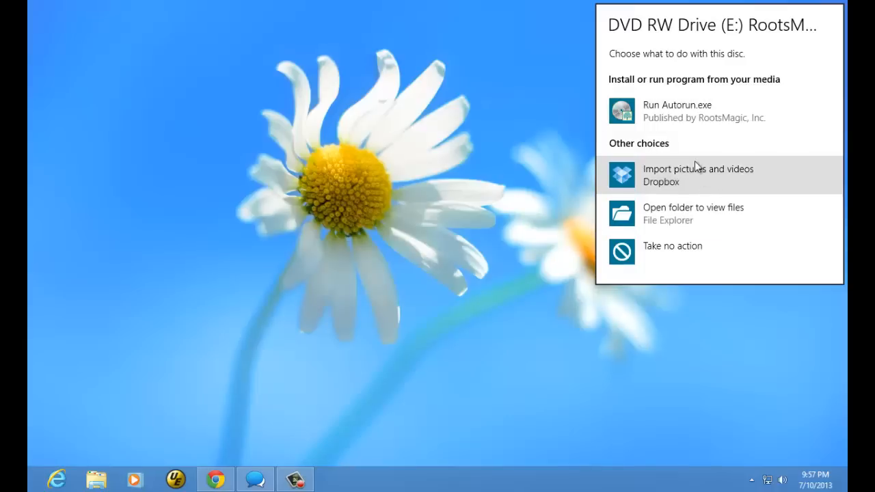
pyautogui.moveTo(695, 110)
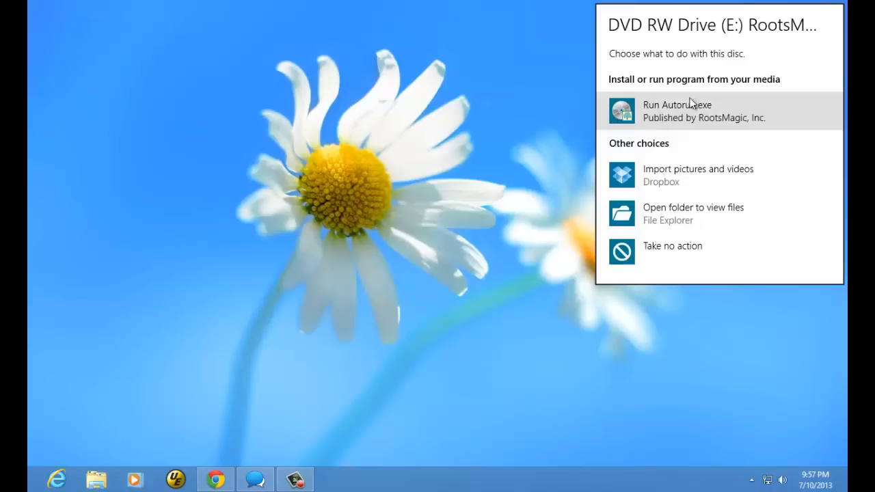
pyautogui.moveTo(530, 210)
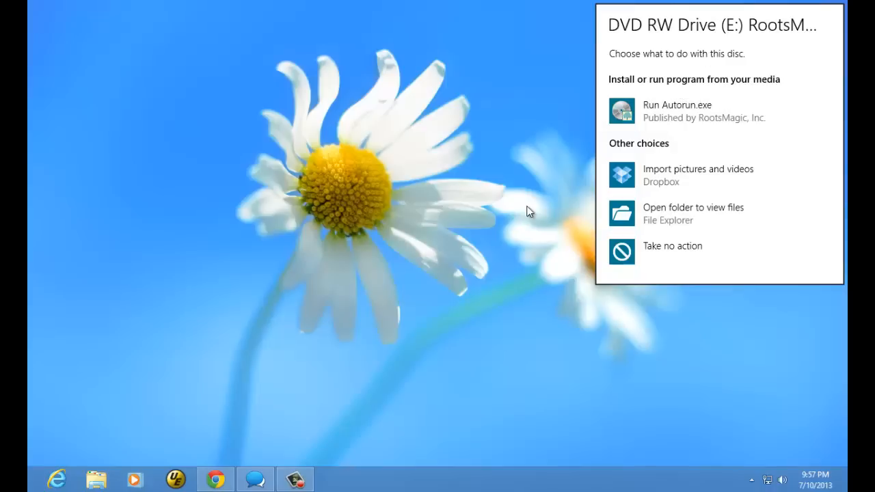
pyautogui.moveTo(467, 208)
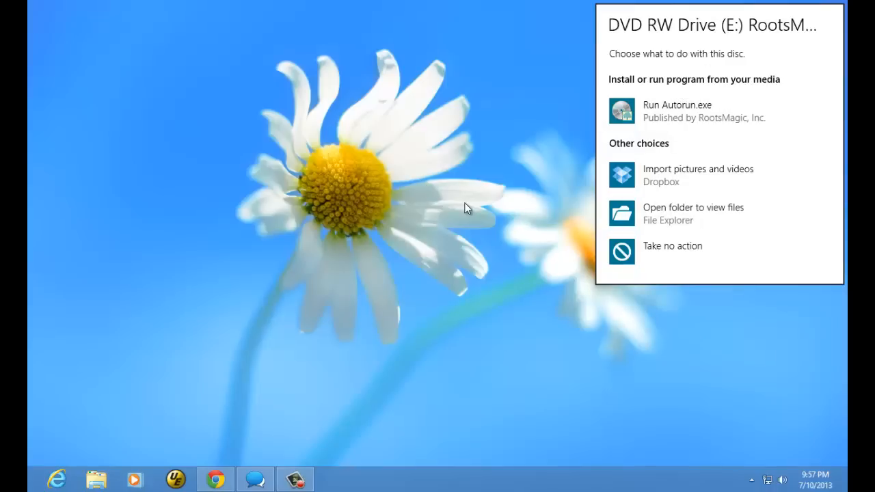
pyautogui.moveTo(587, 176)
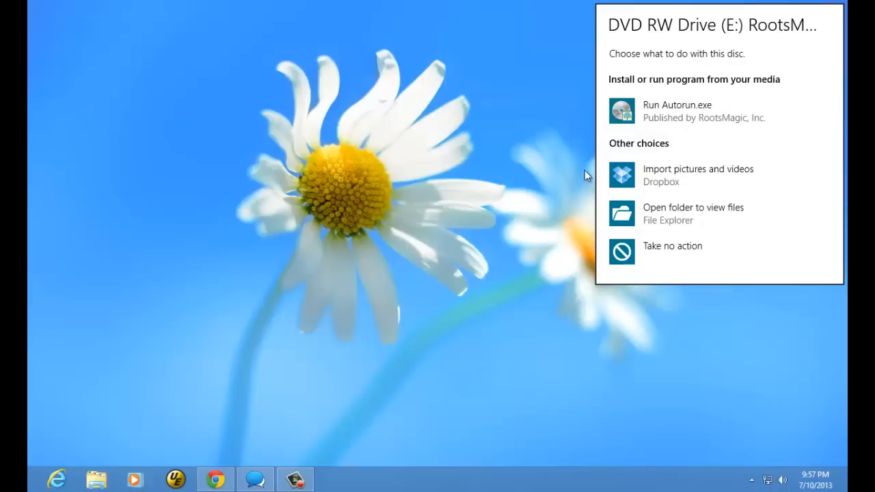
pyautogui.moveTo(680, 112)
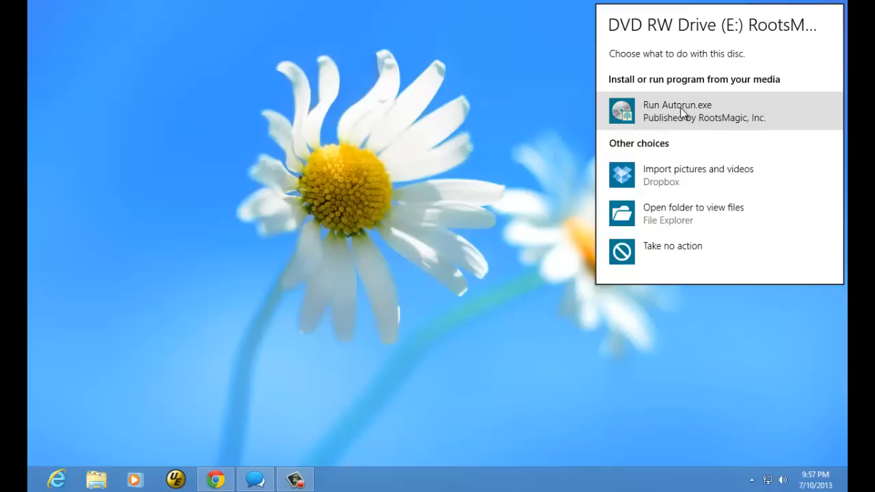
pyautogui.moveTo(654, 115)
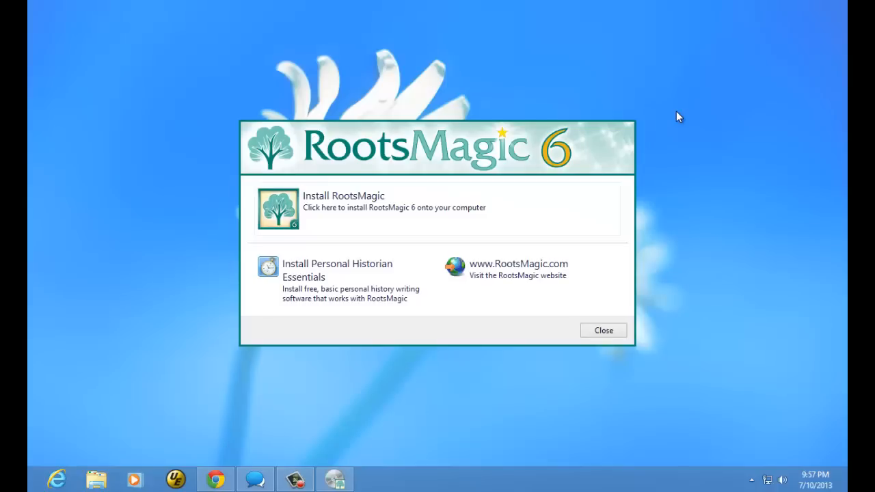
pyautogui.moveTo(421, 159)
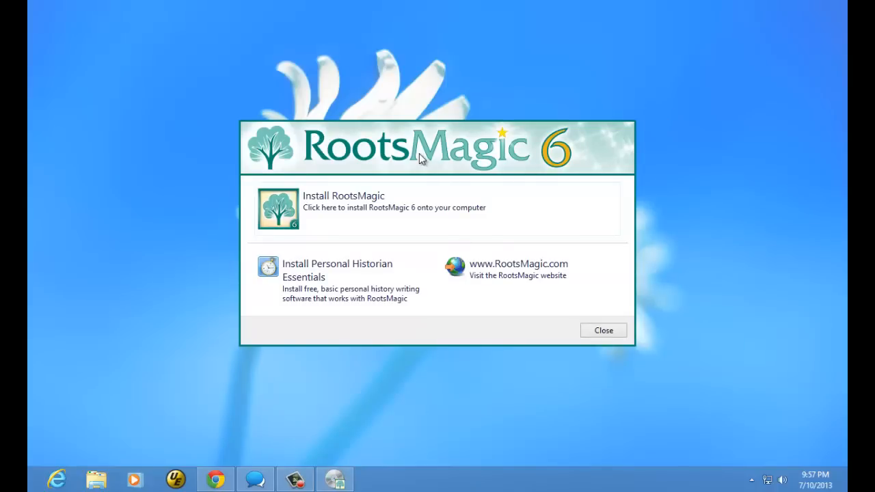
pyautogui.moveTo(390, 208)
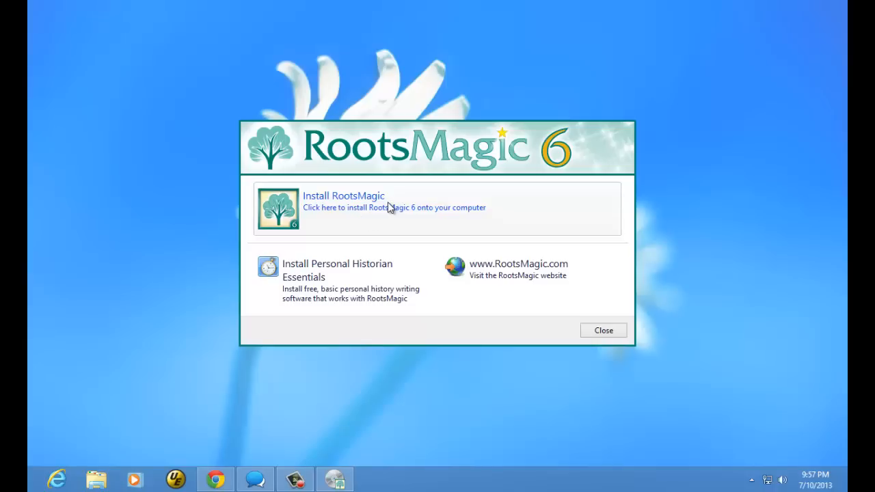
pyautogui.moveTo(355, 270)
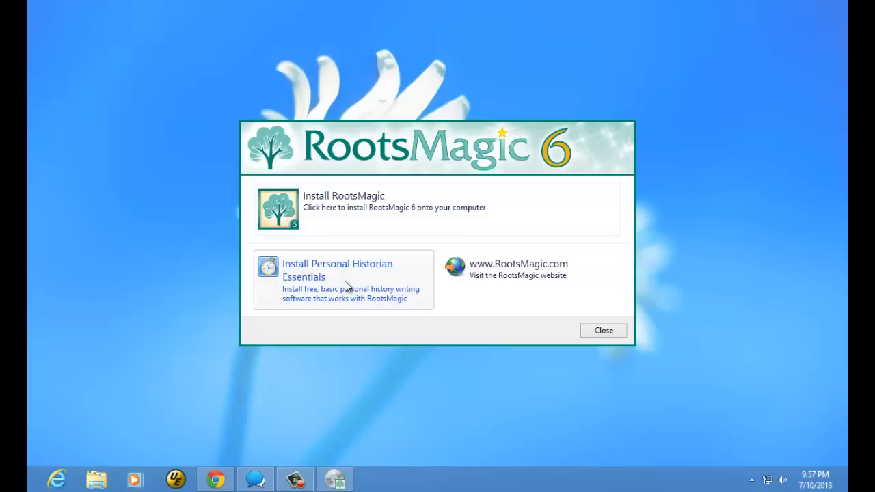
pyautogui.moveTo(540, 276)
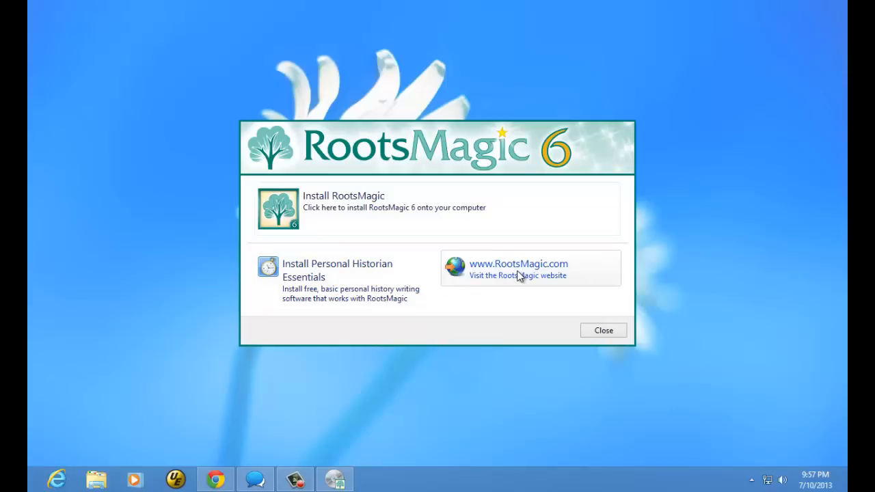
pyautogui.moveTo(339, 208)
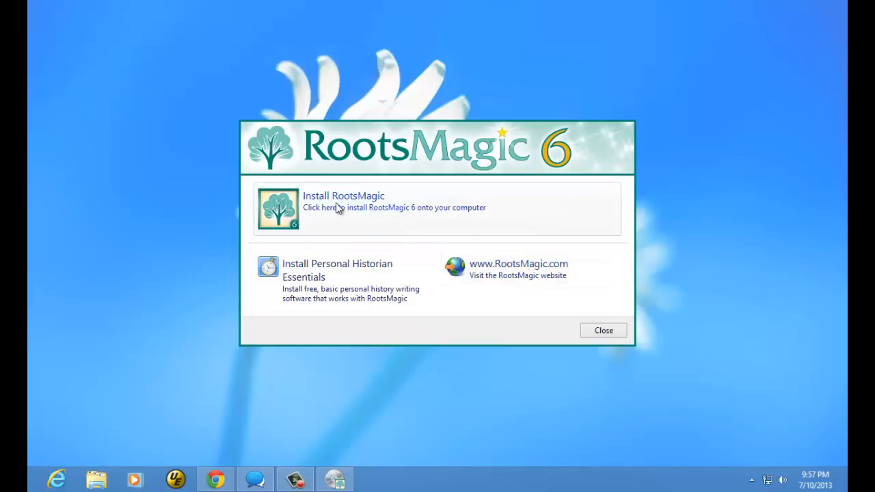
pyautogui.moveTo(334, 213)
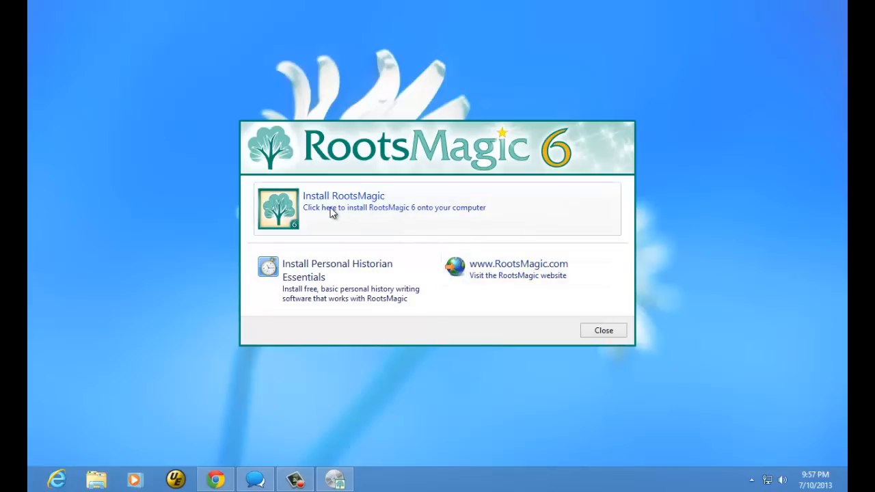
# Launch the RootsMagic installation from the installer menu, reaching the Setup Wizard welcome page.
pyautogui.click(602, 329)
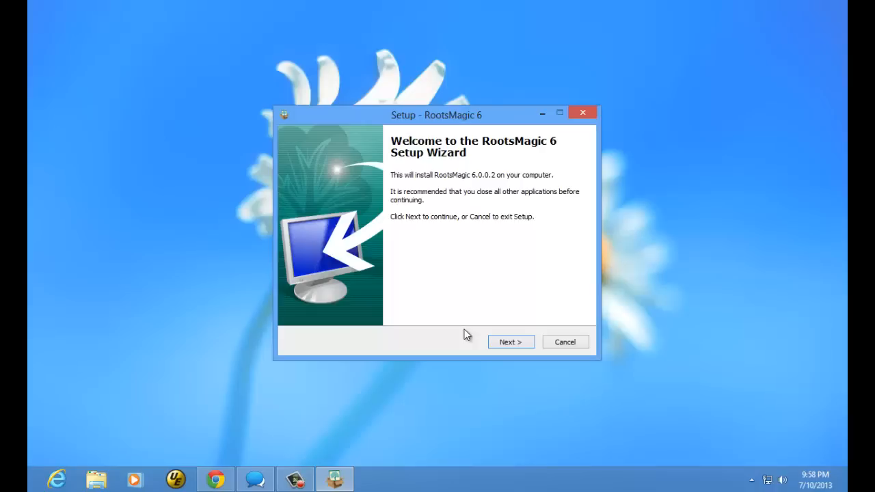
pyautogui.moveTo(445, 149)
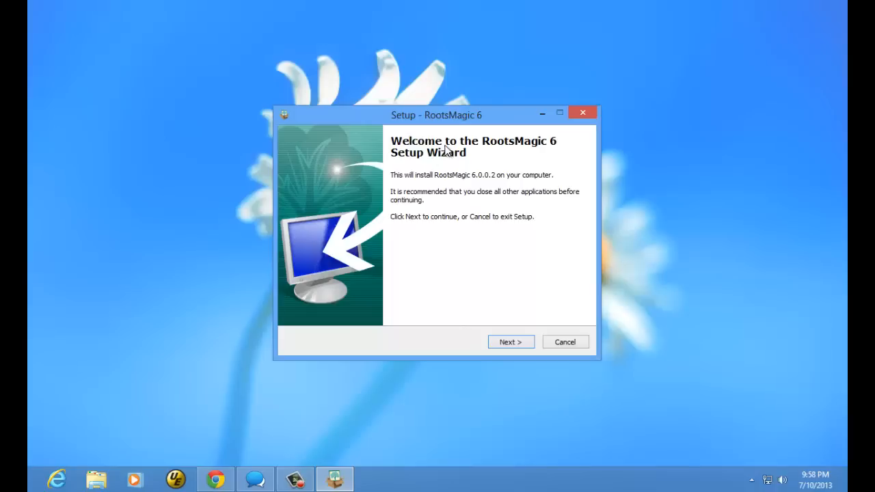
pyautogui.moveTo(539, 293)
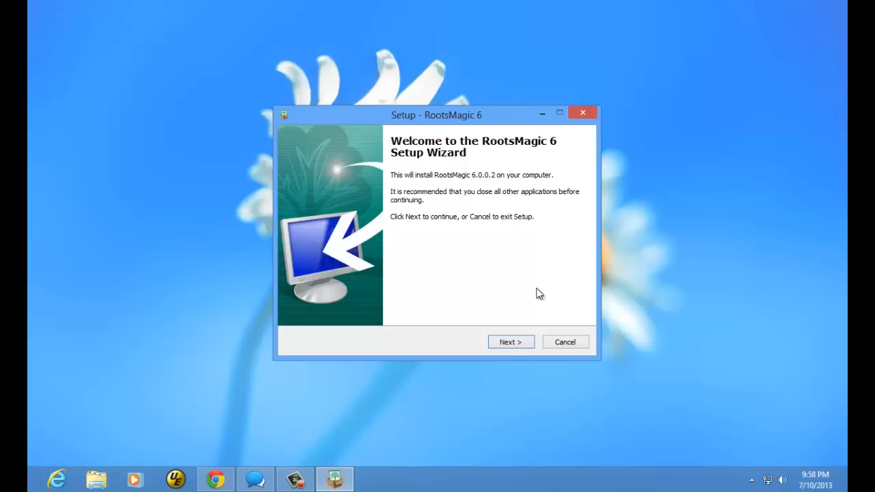
# Advance from the Setup Wizard welcome page to the license agreement.
pyautogui.click(510, 342)
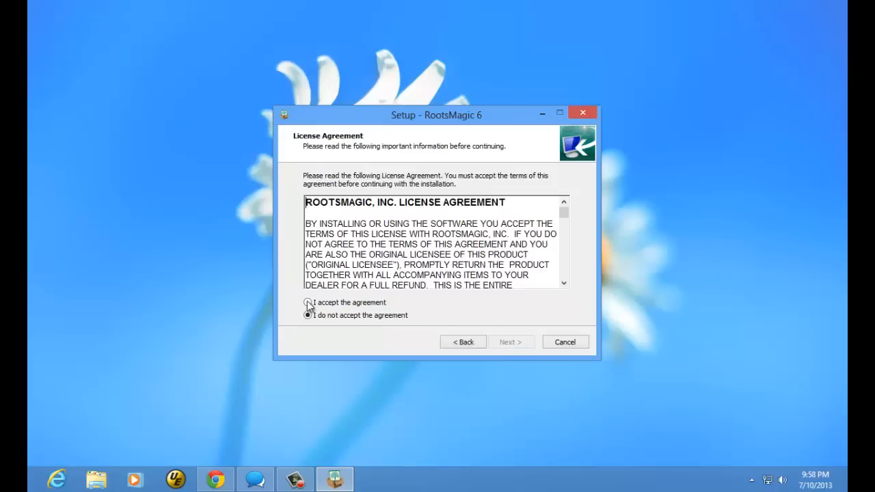
# Accept the license agreement and proceed to the destination folder page.
pyautogui.click(306, 302)
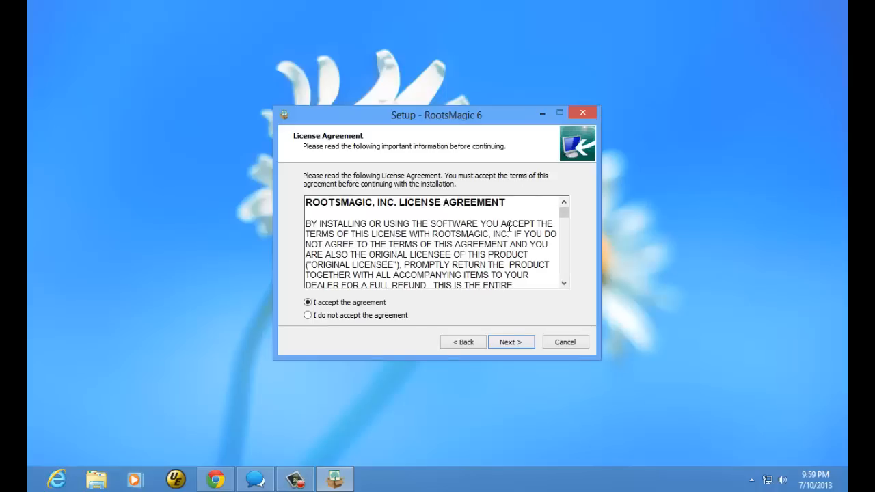
pyautogui.click(512, 341)
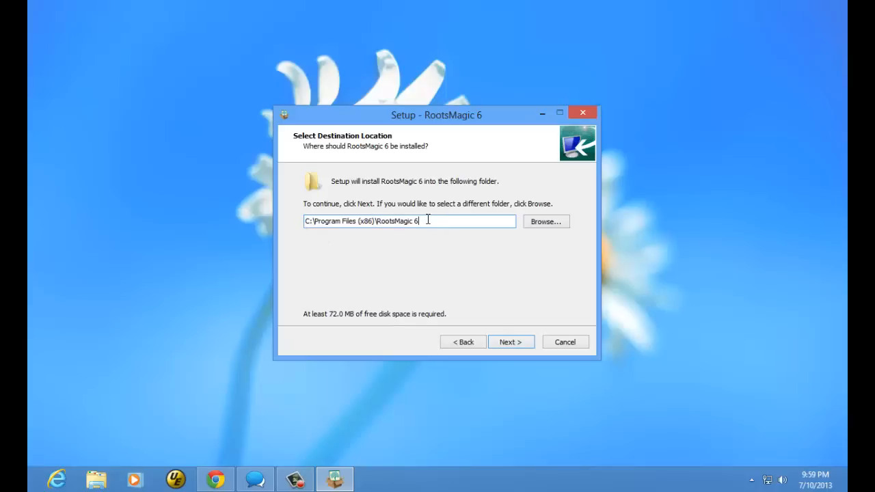
pyautogui.moveTo(446, 242)
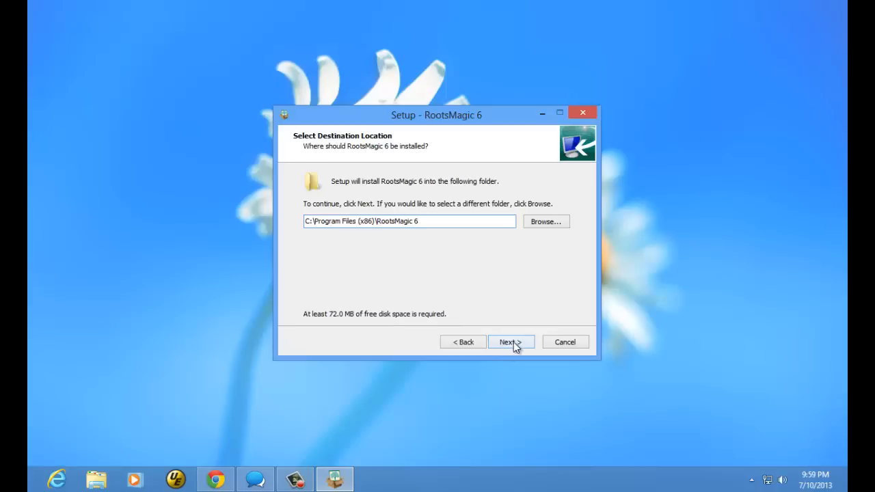
# Keep C:\Program Files (x86)\RootsMagic 6 and the RootsMagic 6 Start Menu folder, reaching additional tasks.
pyautogui.click(511, 342)
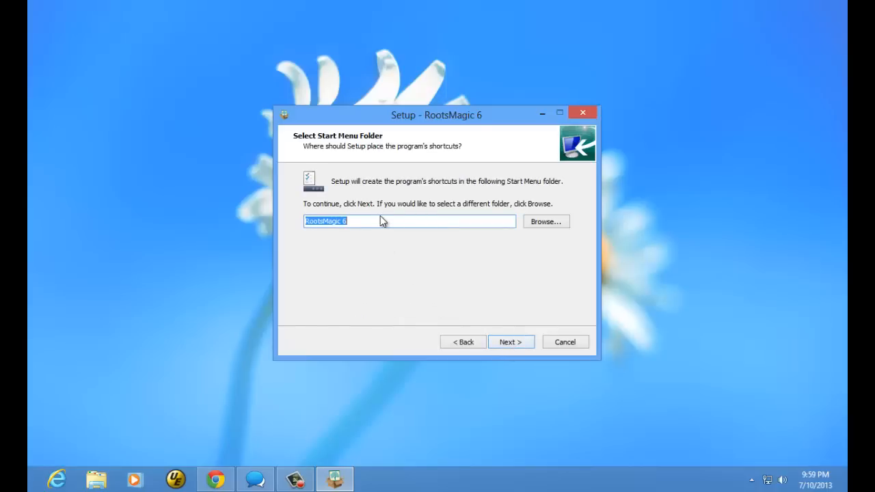
pyautogui.click(356, 221)
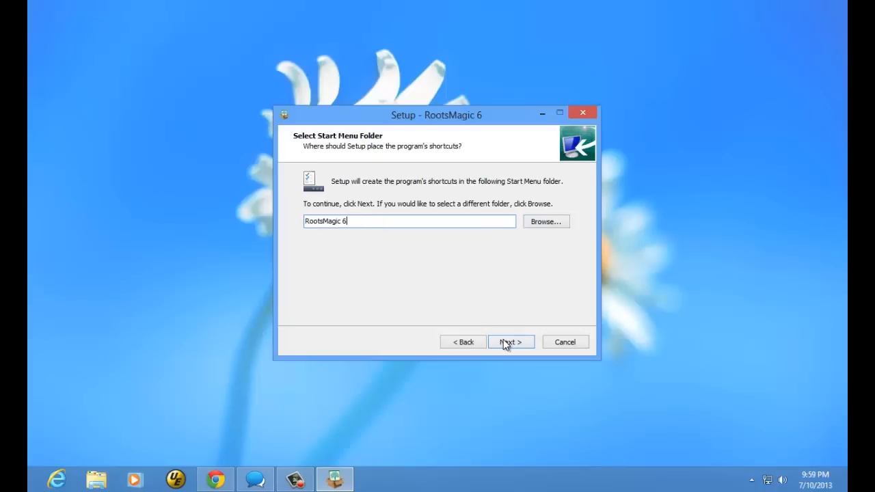
pyautogui.click(512, 341)
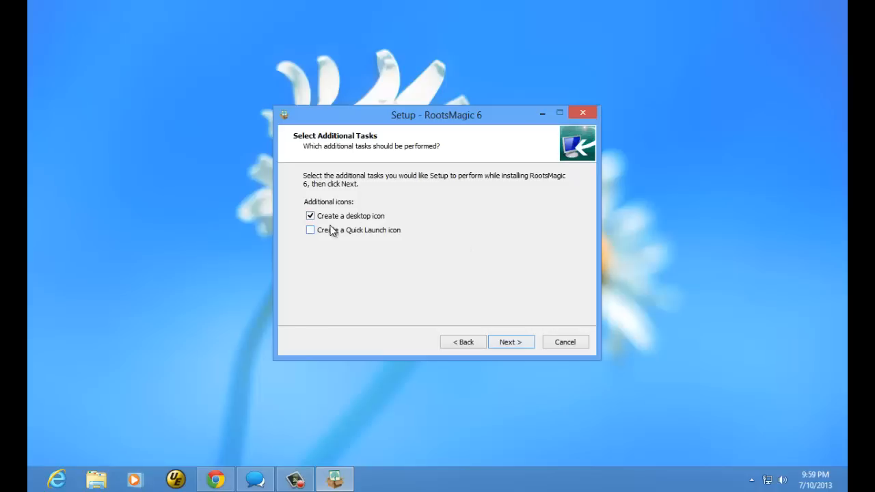
pyautogui.moveTo(295, 208)
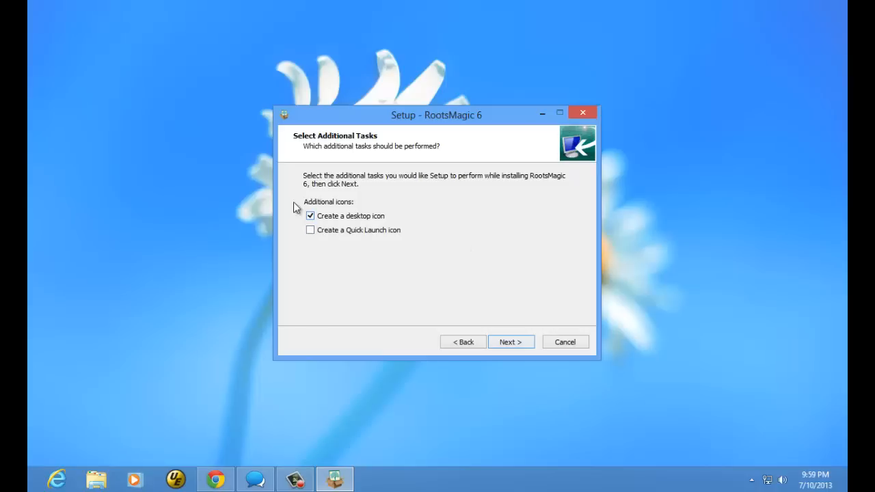
pyautogui.moveTo(48, 30)
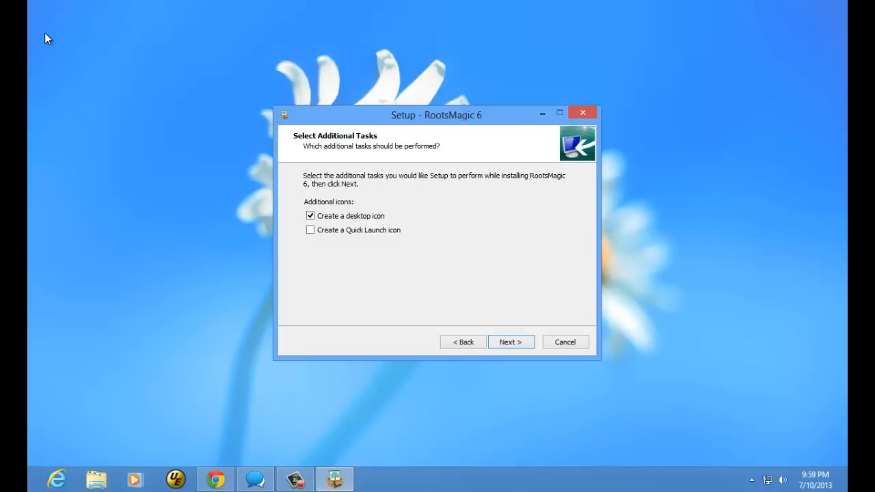
pyautogui.moveTo(369, 223)
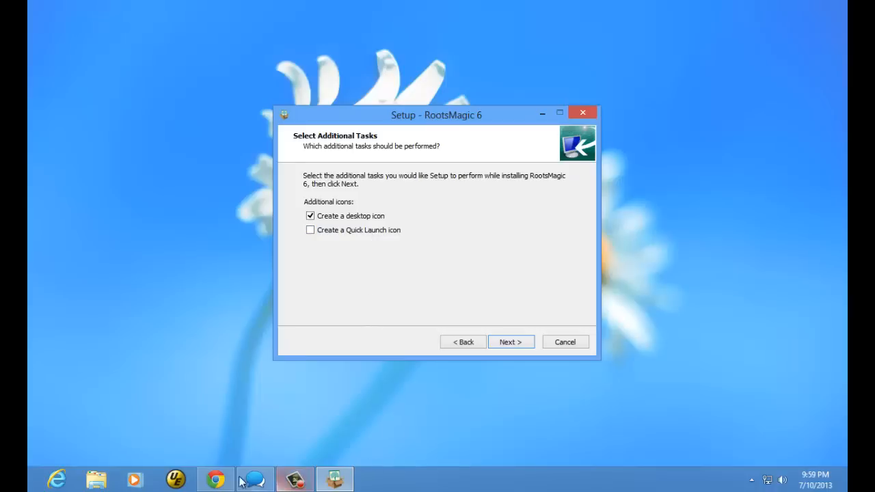
pyautogui.moveTo(421, 484)
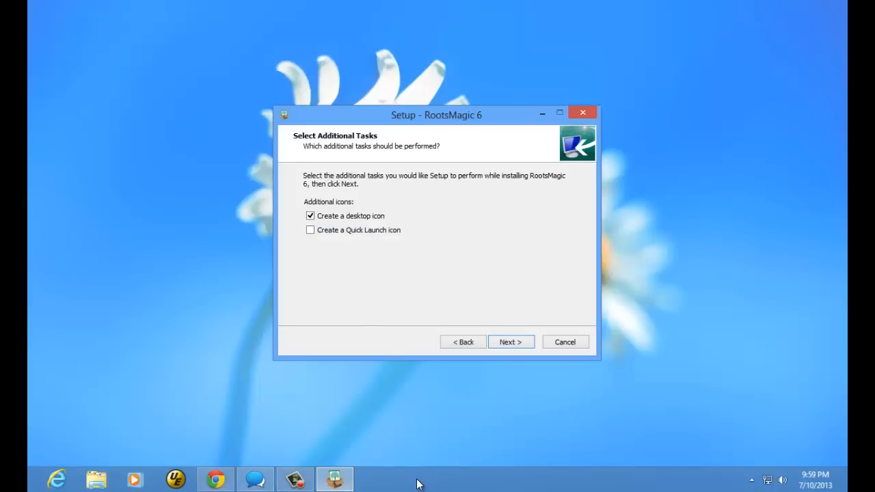
pyautogui.moveTo(341, 247)
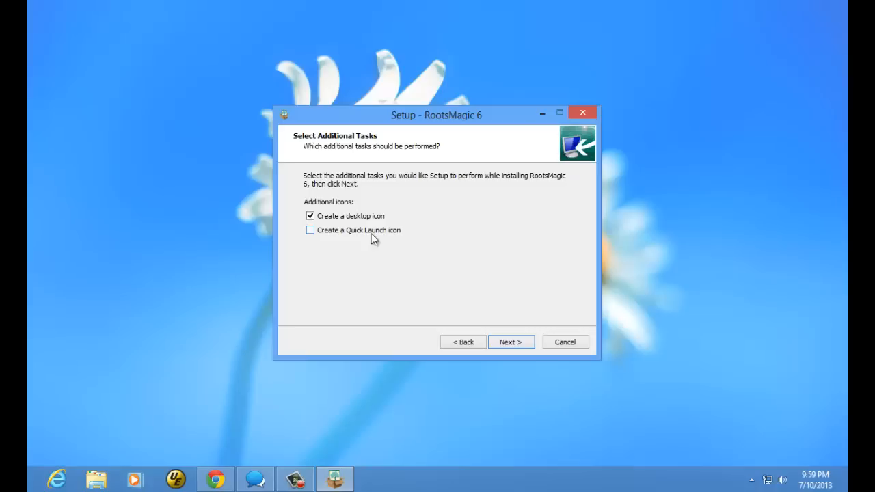
pyautogui.moveTo(320, 235)
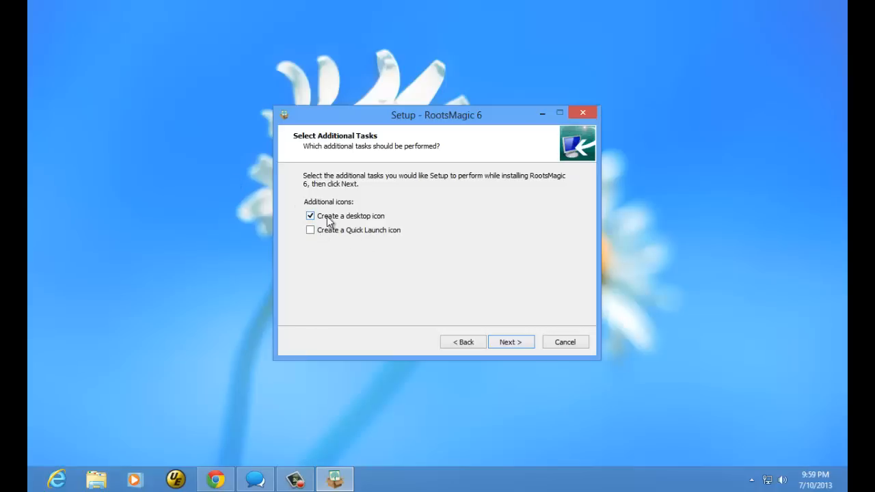
# Proceed with only 'Create a desktop icon' checked to the ready-to-install summary.
pyautogui.click(511, 342)
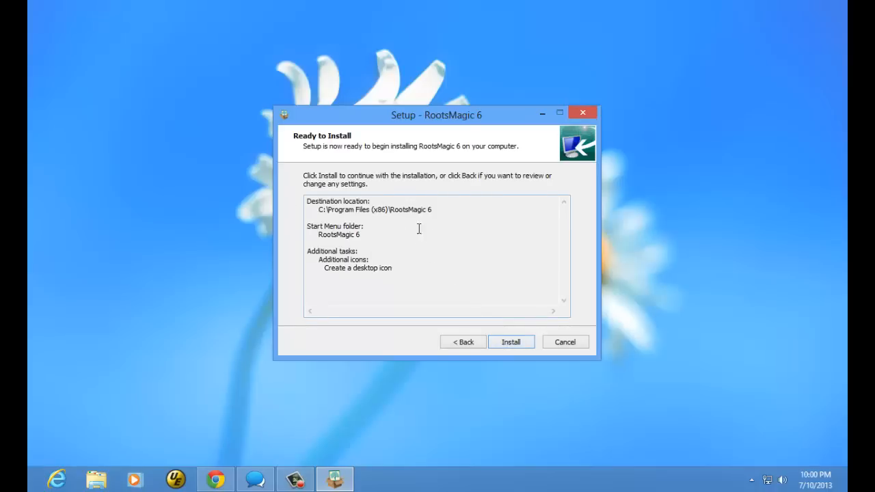
pyautogui.moveTo(358, 265)
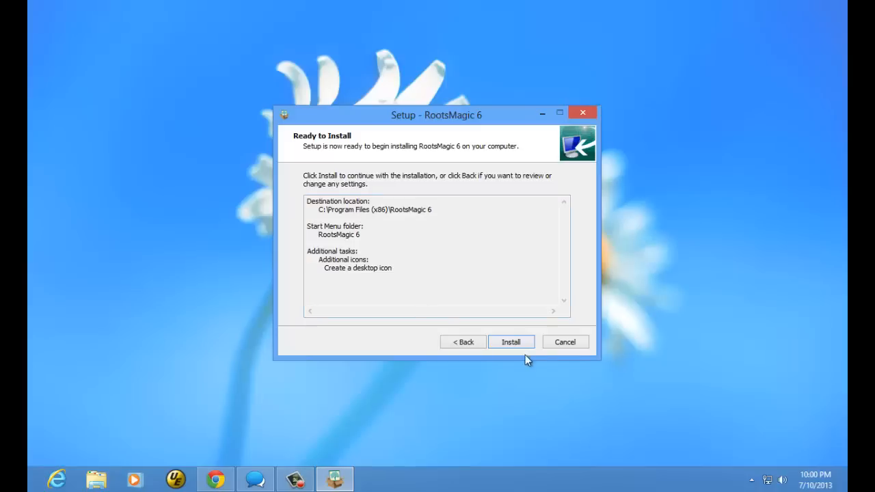
# Begin installing RootsMagic 6 with the reviewed default settings.
pyautogui.click(512, 342)
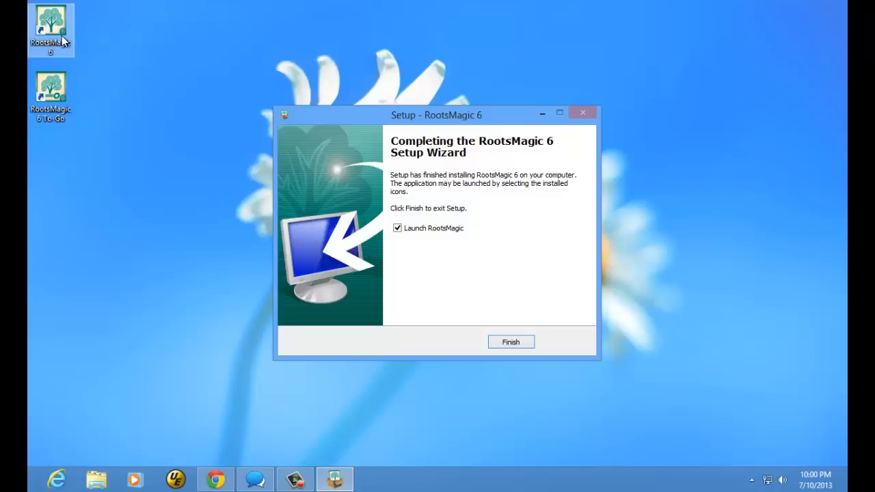
pyautogui.moveTo(56, 36)
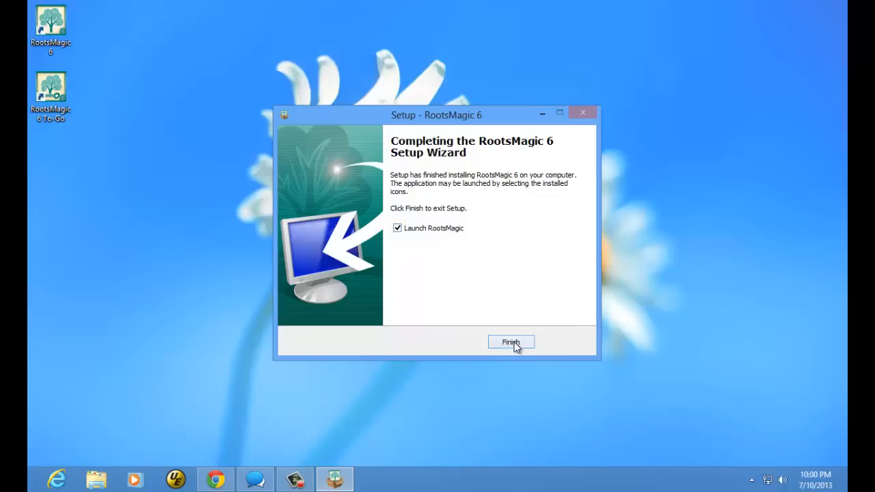
# Finish setup launching RootsMagic and close the installer menu, leaving the Welcome window.
pyautogui.click(511, 341)
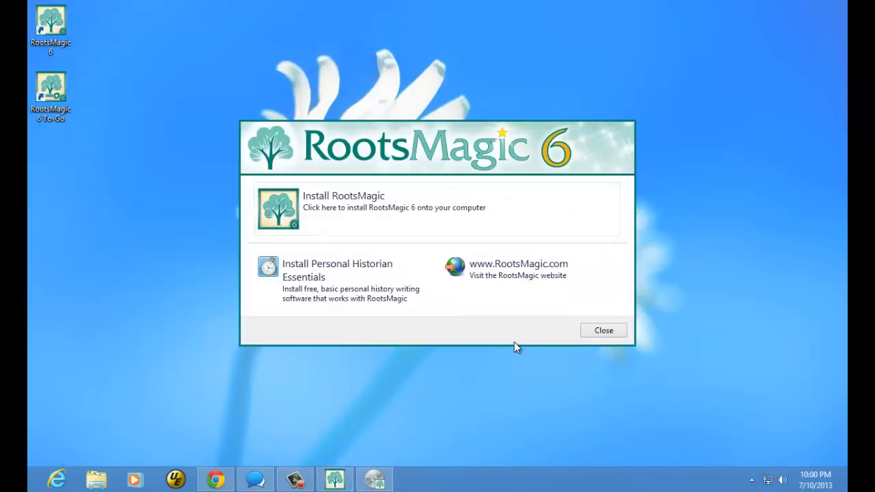
pyautogui.moveTo(375, 229)
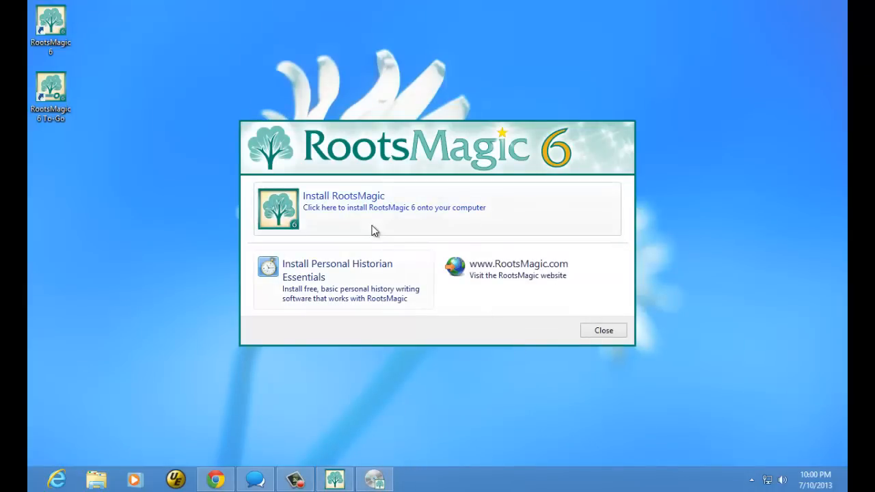
pyautogui.moveTo(430, 183)
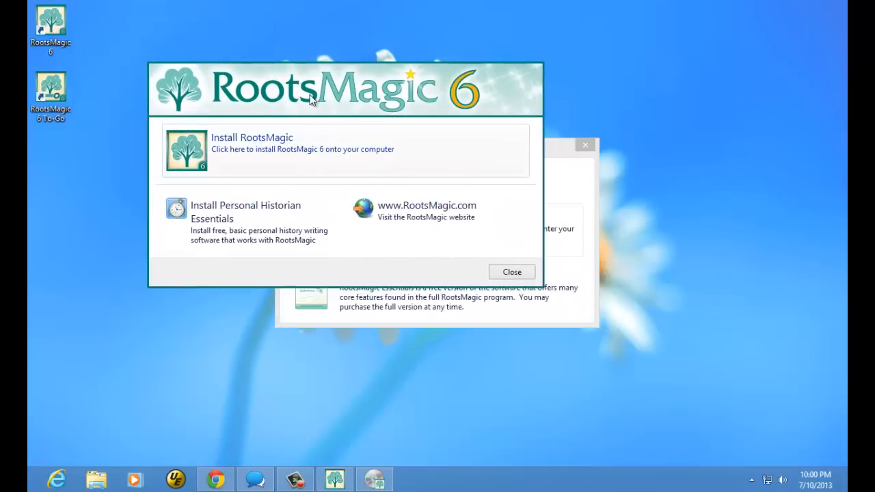
pyautogui.moveTo(286, 153)
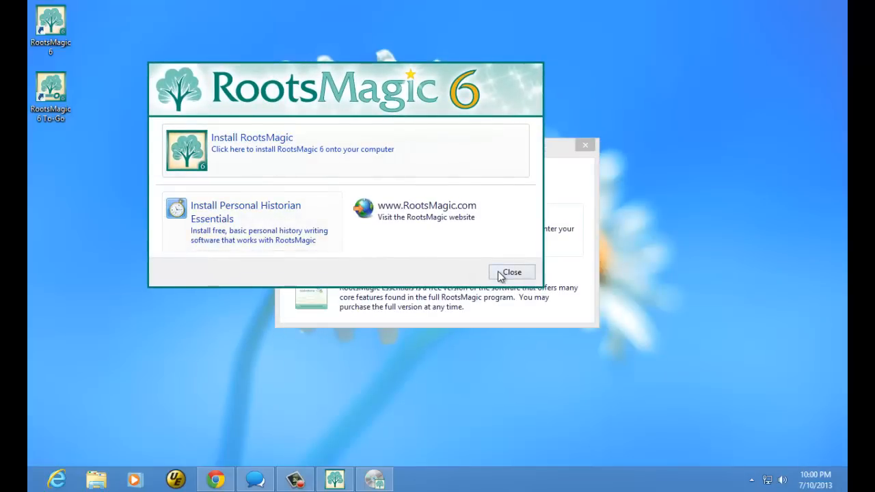
pyautogui.click(511, 272)
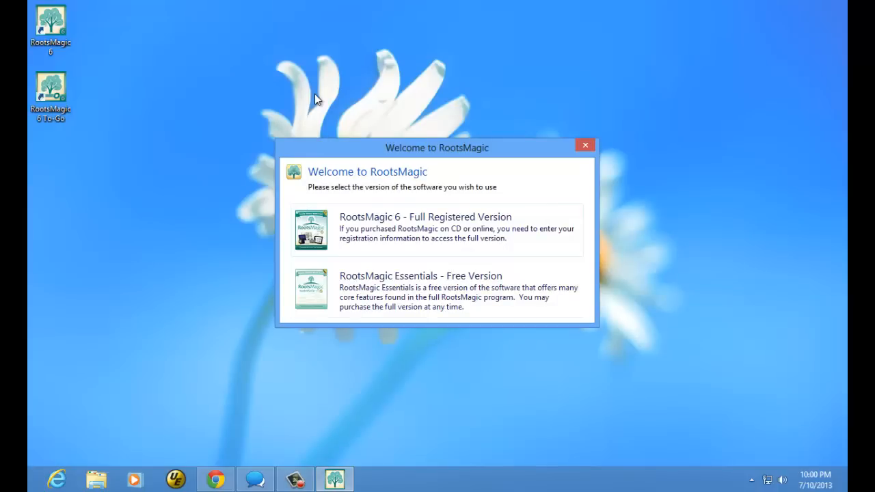
pyautogui.moveTo(366, 161)
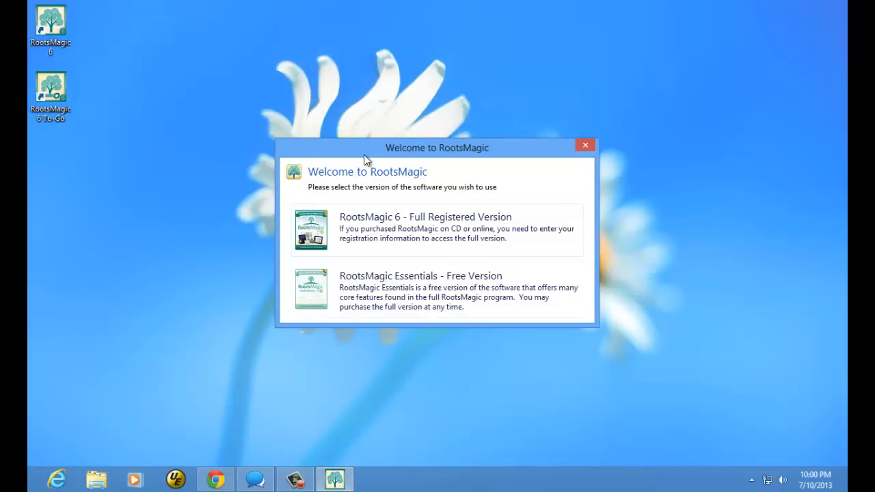
pyautogui.moveTo(377, 290)
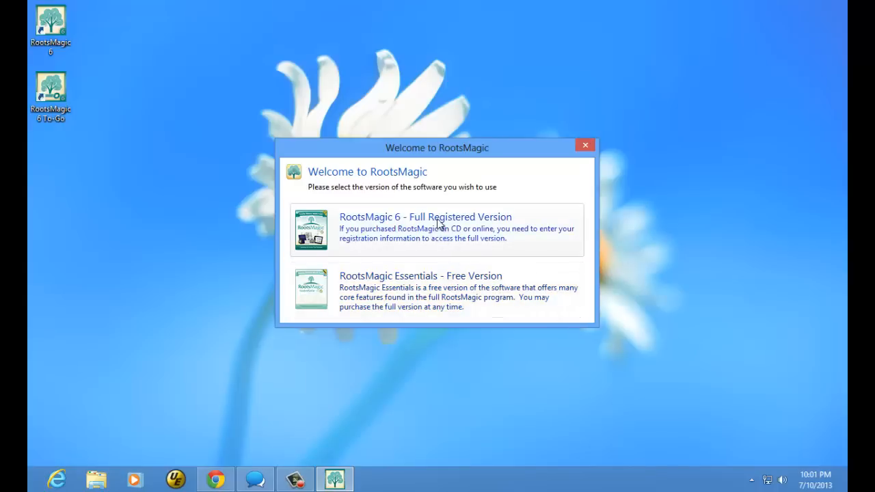
pyautogui.moveTo(390, 232)
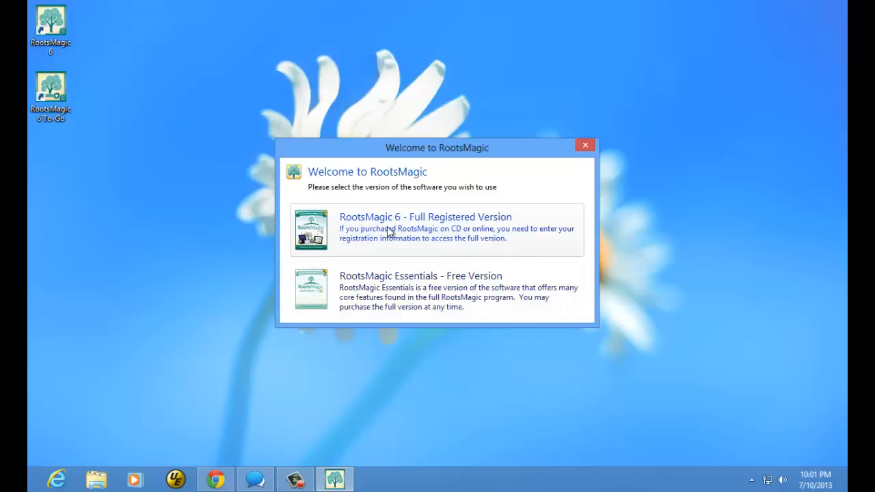
# Select 'RootsMagic 6 - Full Registered Version' to bring up the registration unlock form.
pyautogui.click(424, 227)
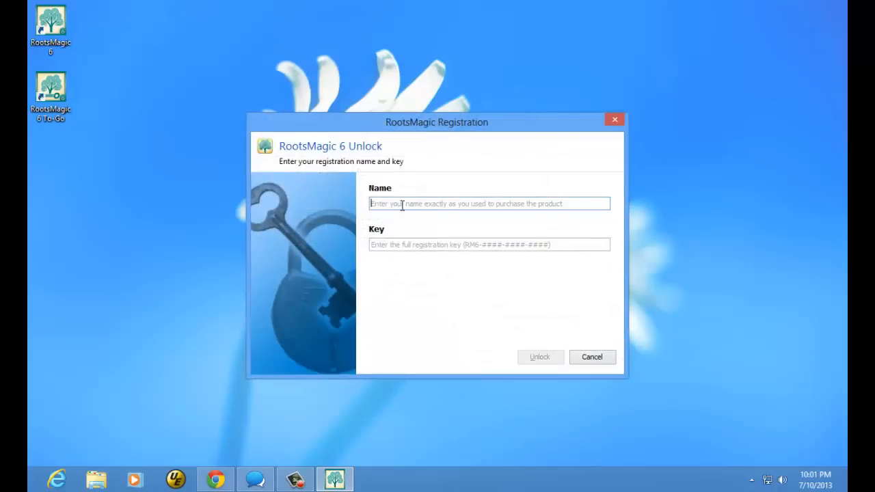
# Enter the registration name and key and unlock the full RootsMagic 6 version.
pyautogui.write('Bruc')
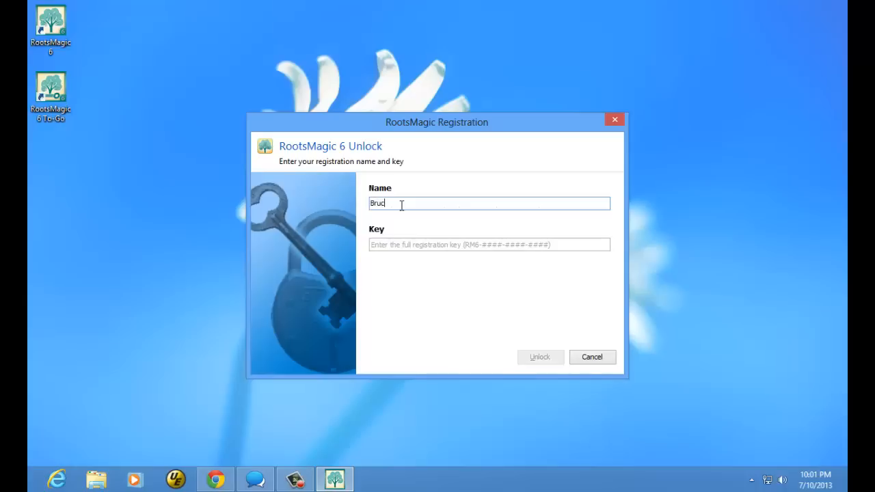
pyautogui.click(489, 243)
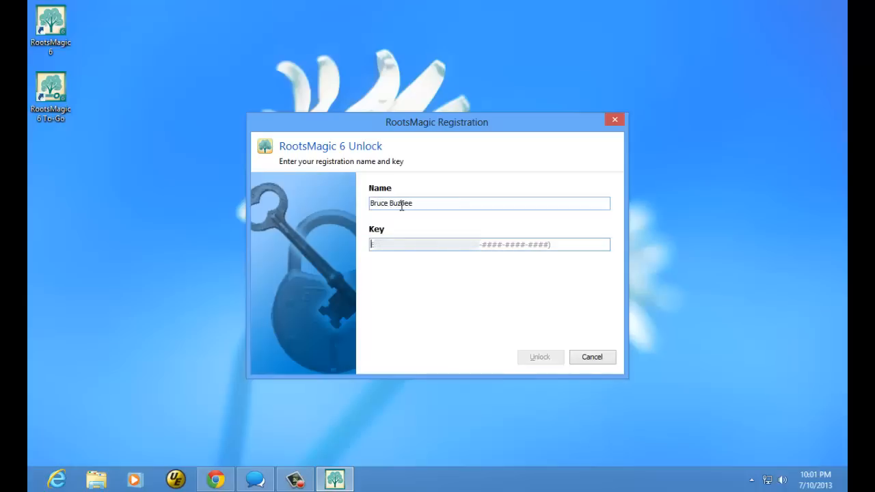
pyautogui.write('R')
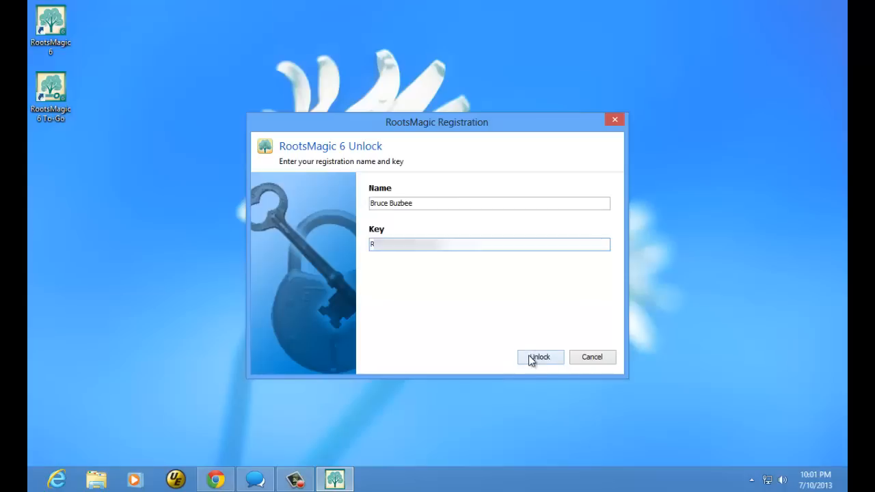
pyautogui.click(539, 356)
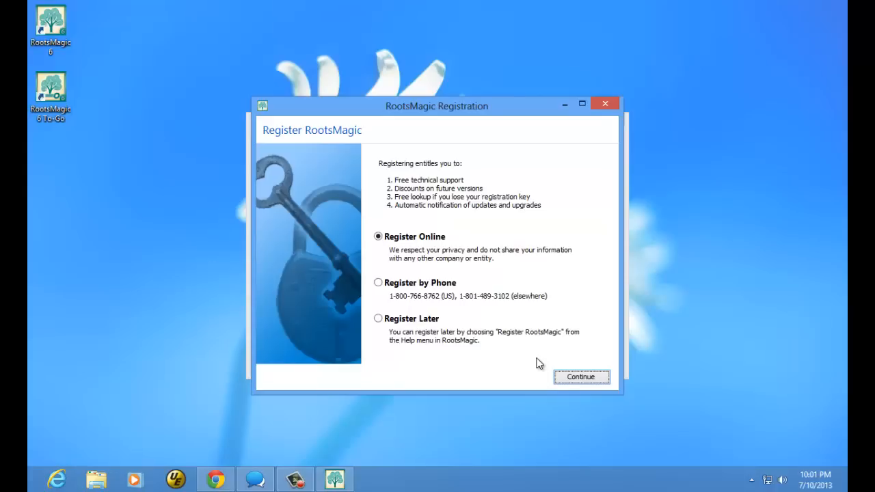
pyautogui.moveTo(408, 257)
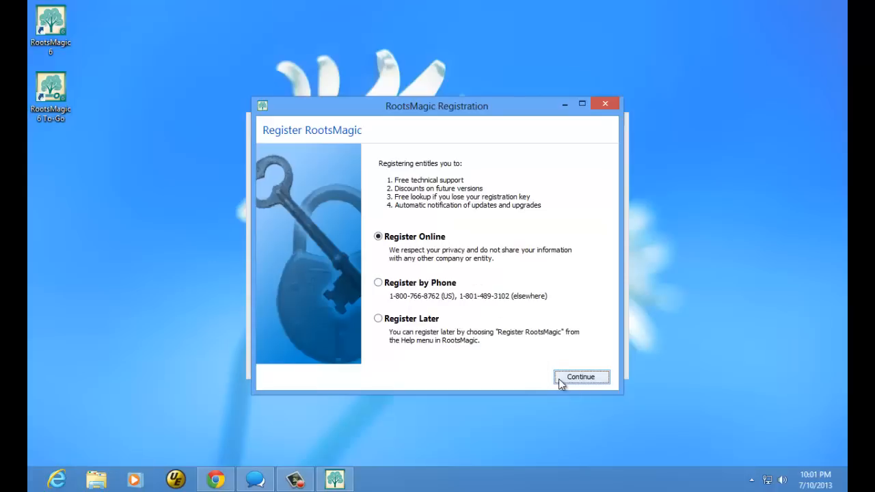
pyautogui.moveTo(522, 224)
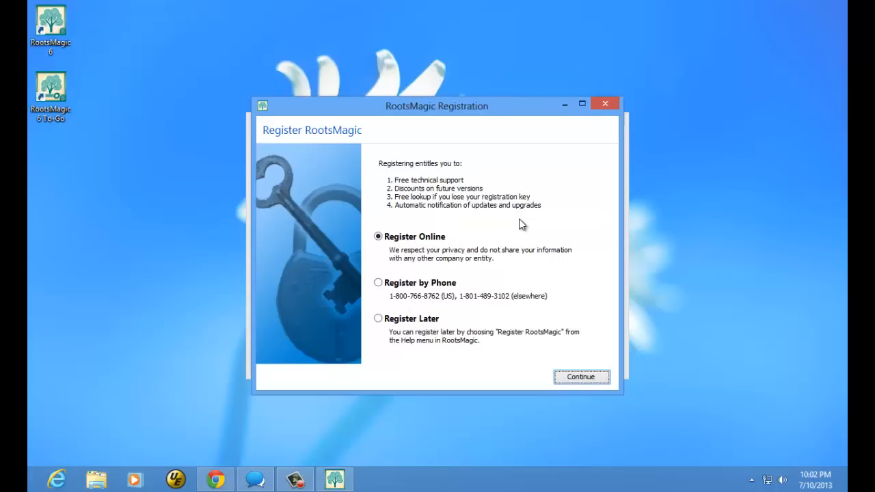
pyautogui.moveTo(419, 324)
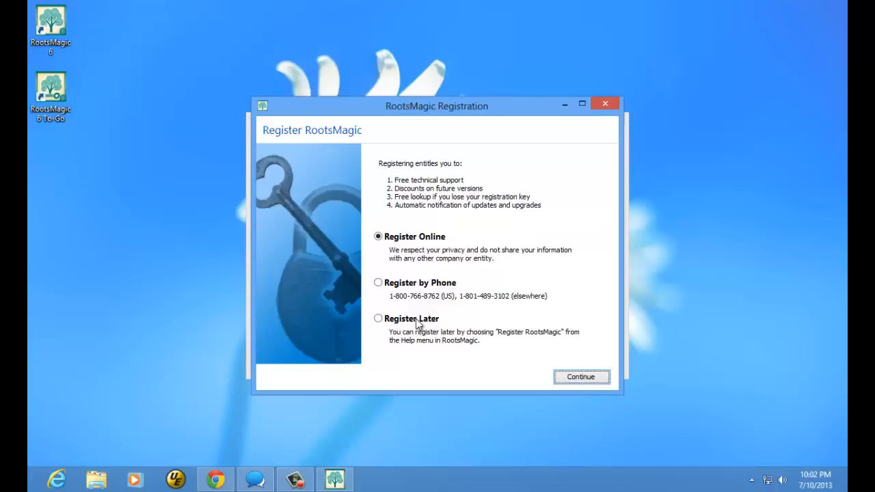
# Choose Register Later, continue, and acknowledge the reminder about registering later.
pyautogui.click(377, 319)
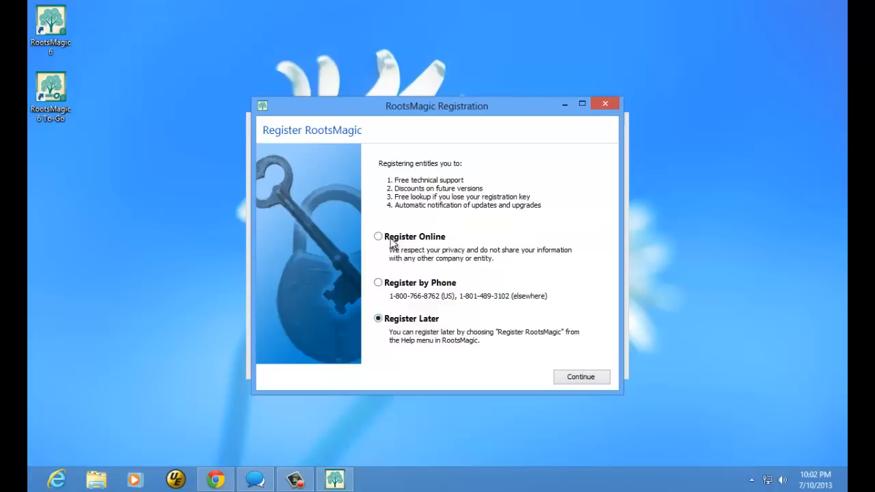
pyautogui.moveTo(431, 243)
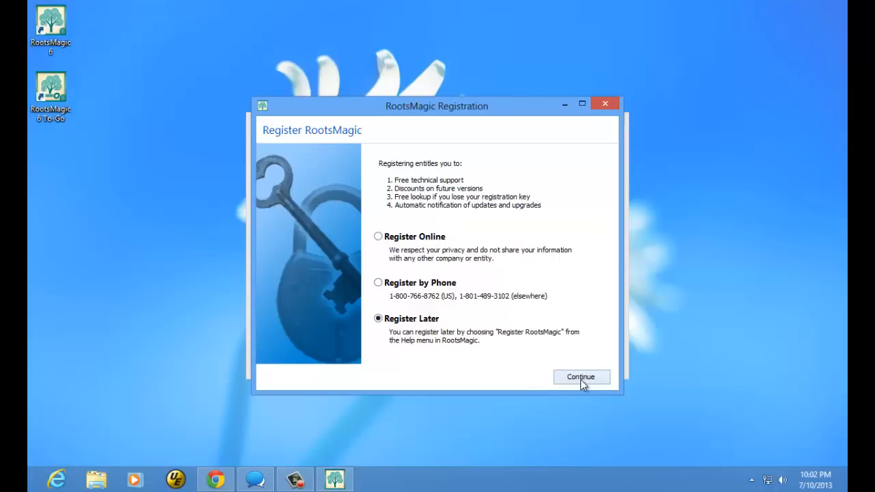
pyautogui.click(580, 377)
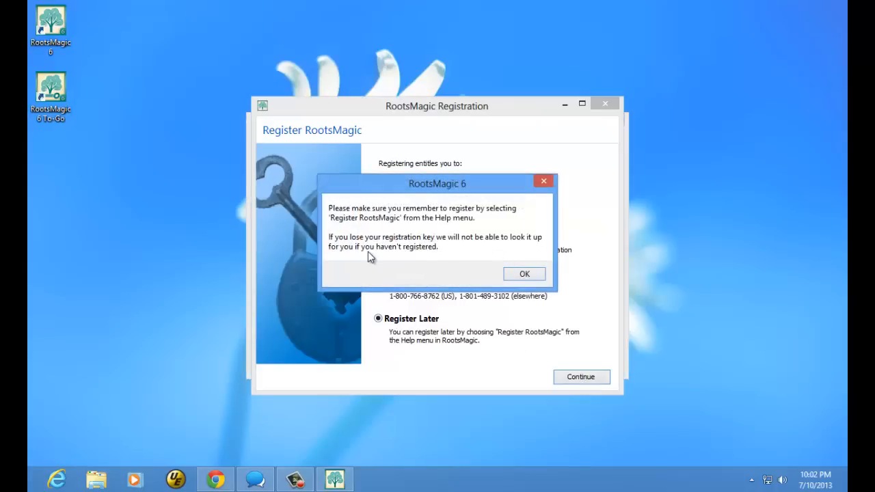
pyautogui.moveTo(390, 256)
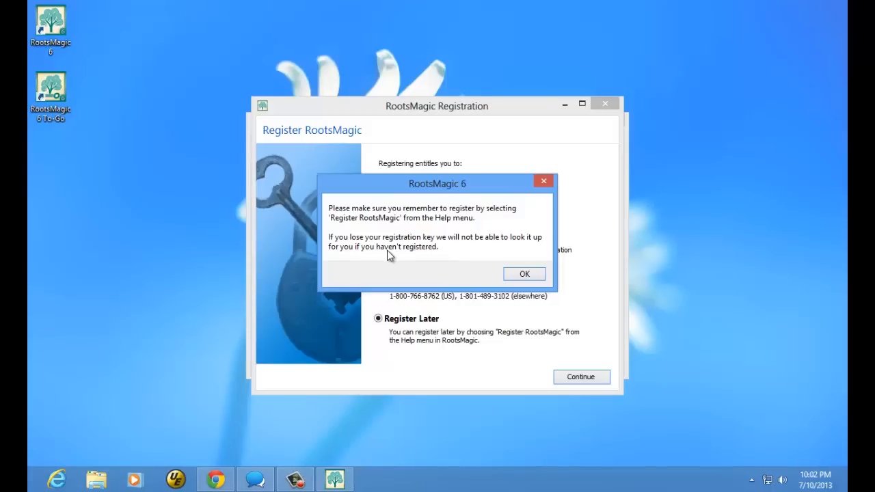
pyautogui.click(525, 274)
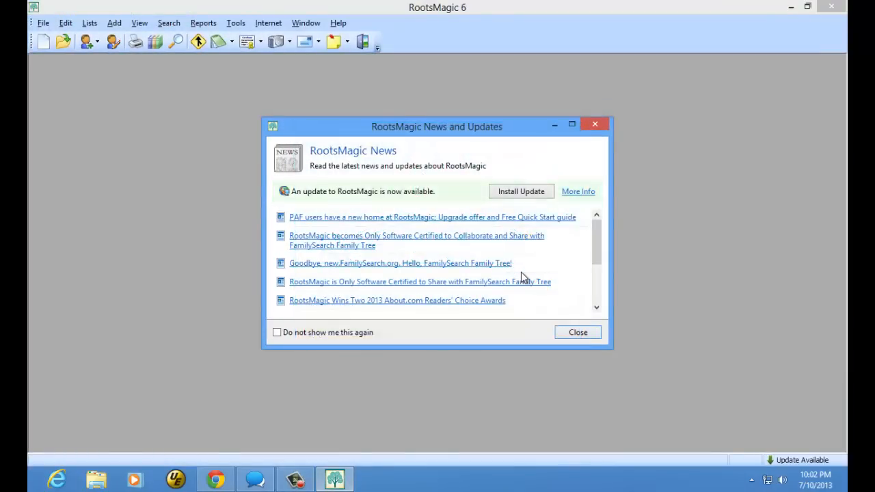
pyautogui.moveTo(424, 275)
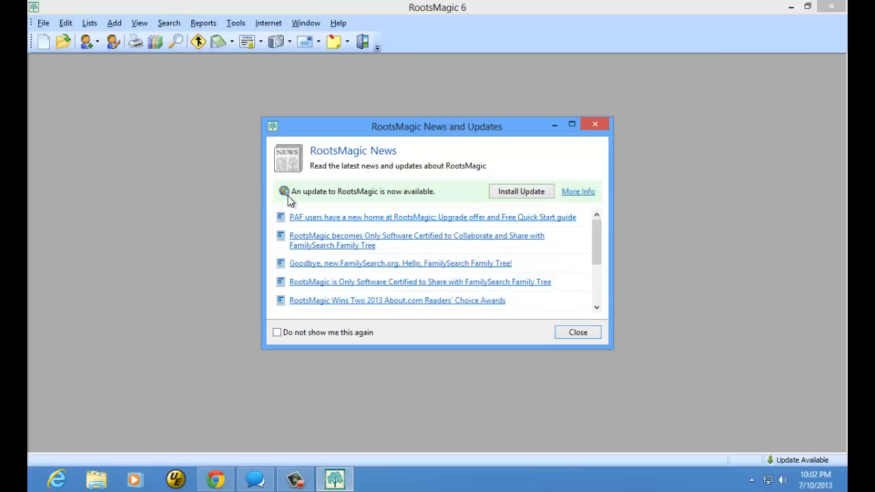
pyautogui.moveTo(416, 201)
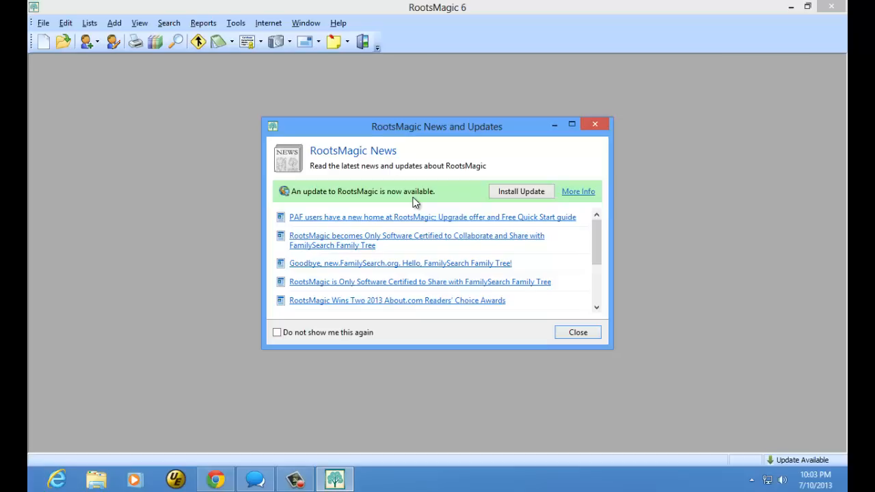
pyautogui.moveTo(350, 200)
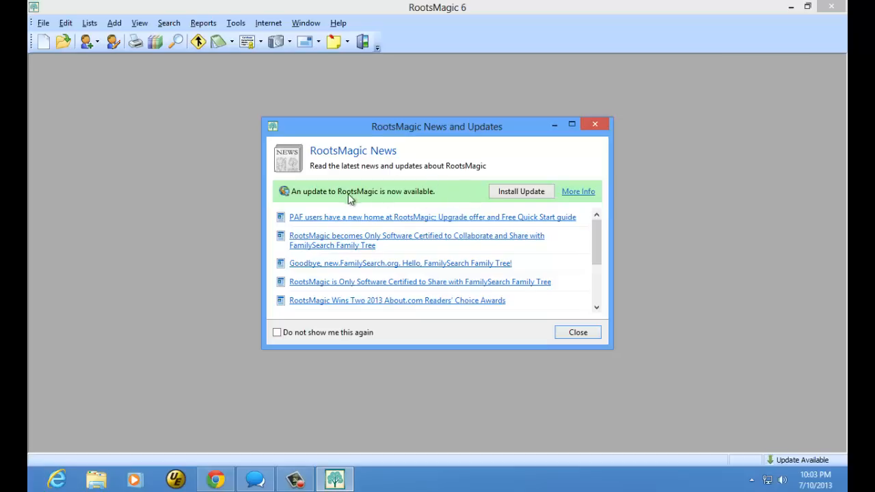
pyautogui.moveTo(419, 200)
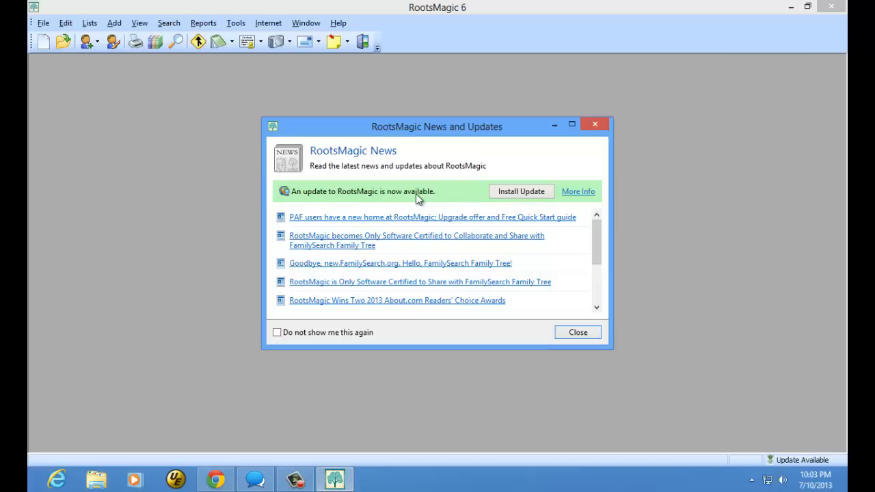
pyautogui.moveTo(539, 202)
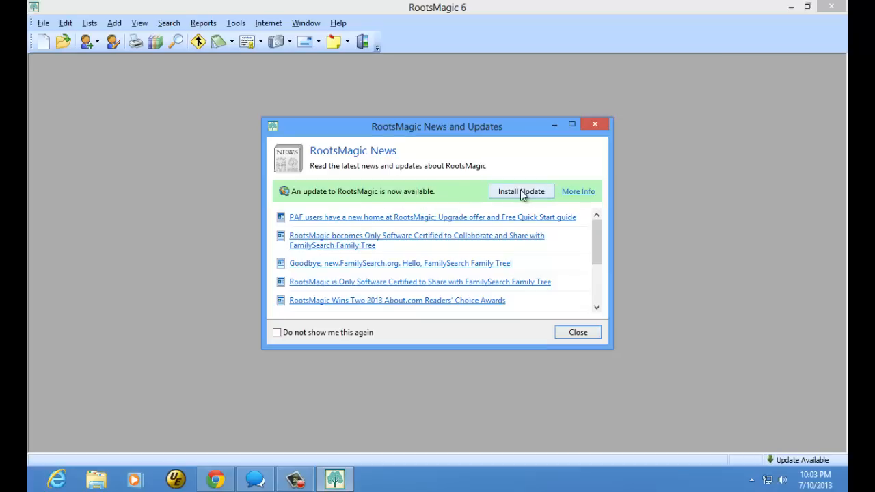
# Start installing the available RootsMagic 6 update from the News and Updates window.
pyautogui.click(521, 191)
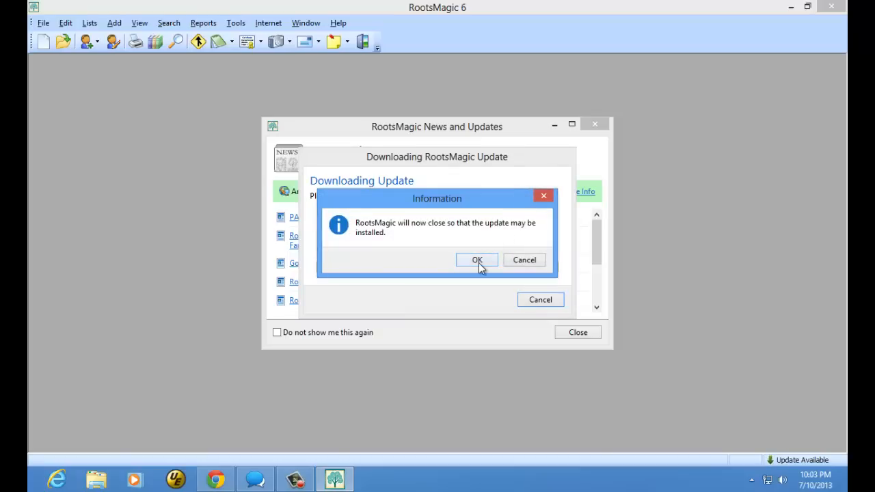
# Confirm that RootsMagic may close so the downloaded update installs.
pyautogui.click(476, 259)
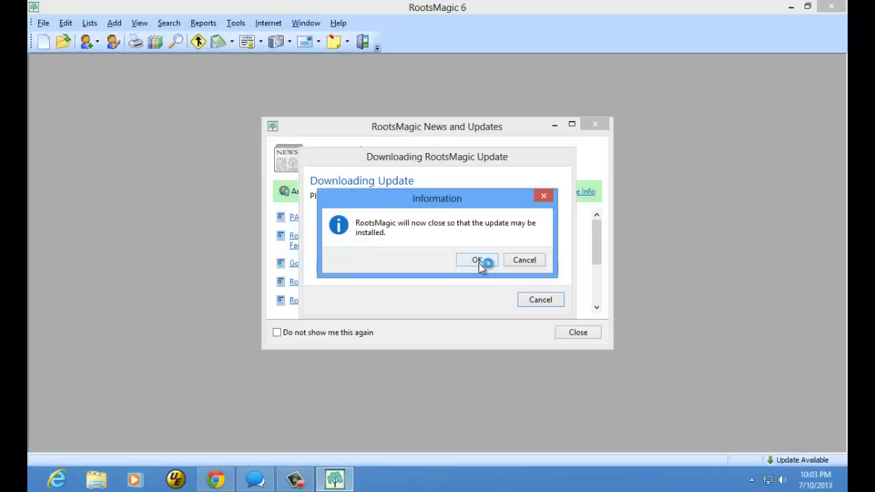
pyautogui.click(477, 259)
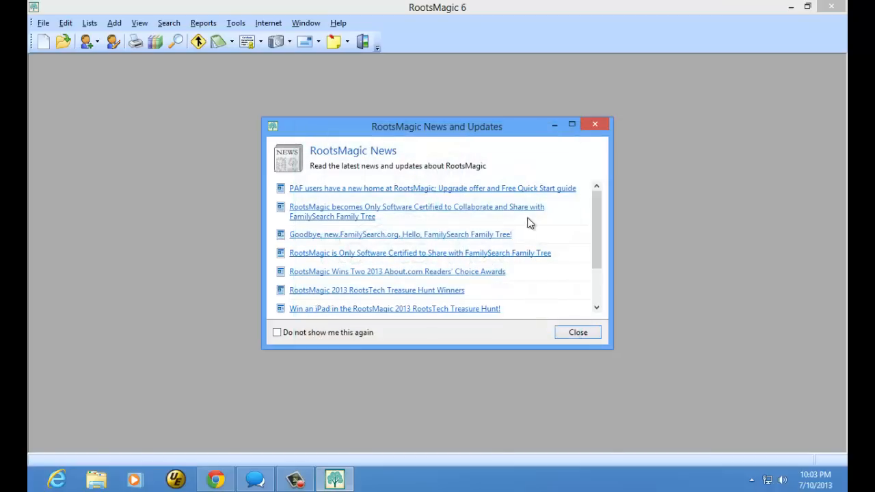
pyautogui.moveTo(306, 192)
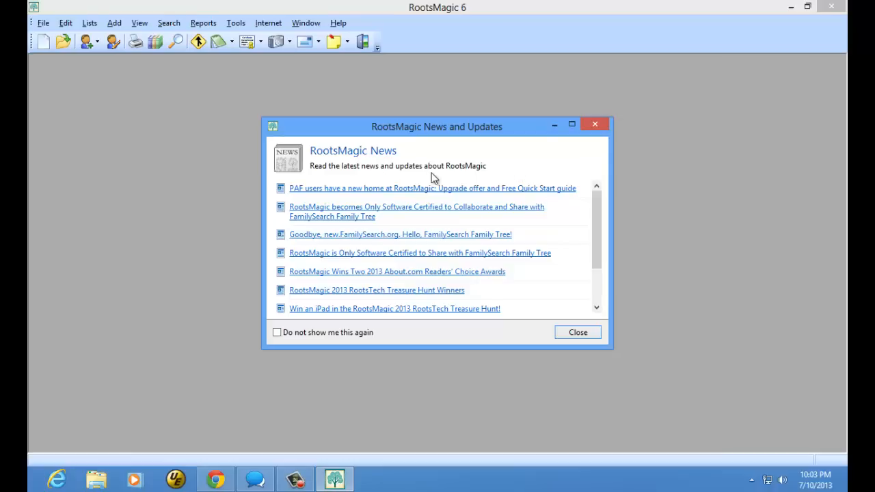
pyautogui.moveTo(385, 194)
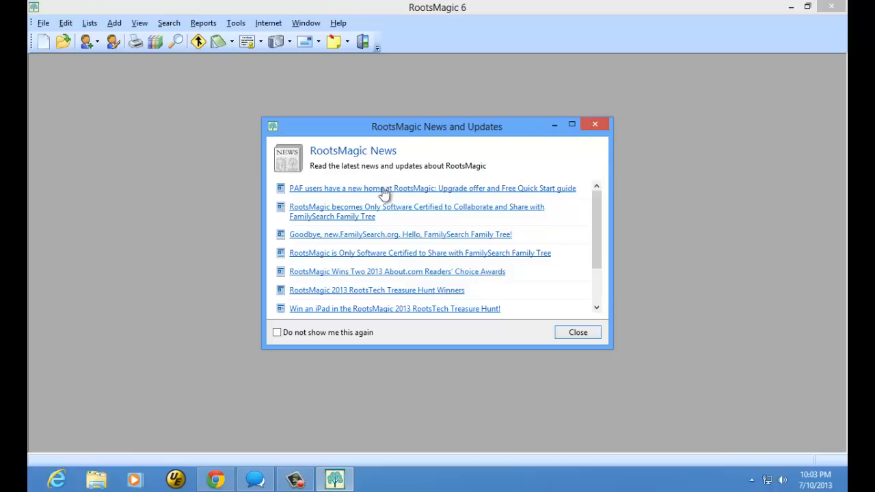
# Close the News and Updates and Welcome windows, leaving the empty main window, then reach for Help.
pyautogui.click(577, 332)
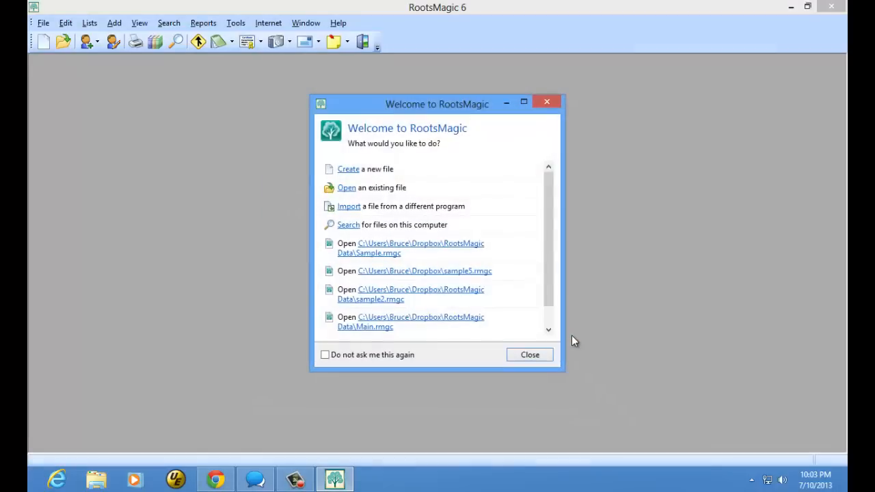
pyautogui.click(530, 354)
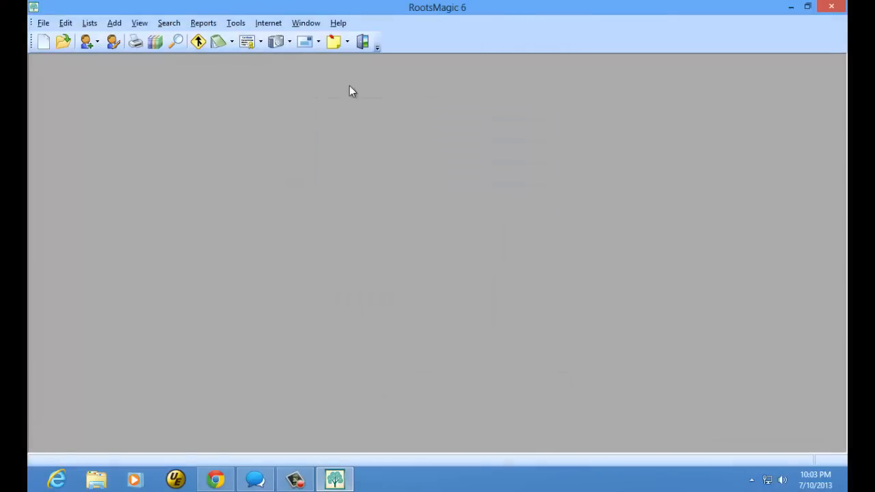
pyautogui.click(339, 22)
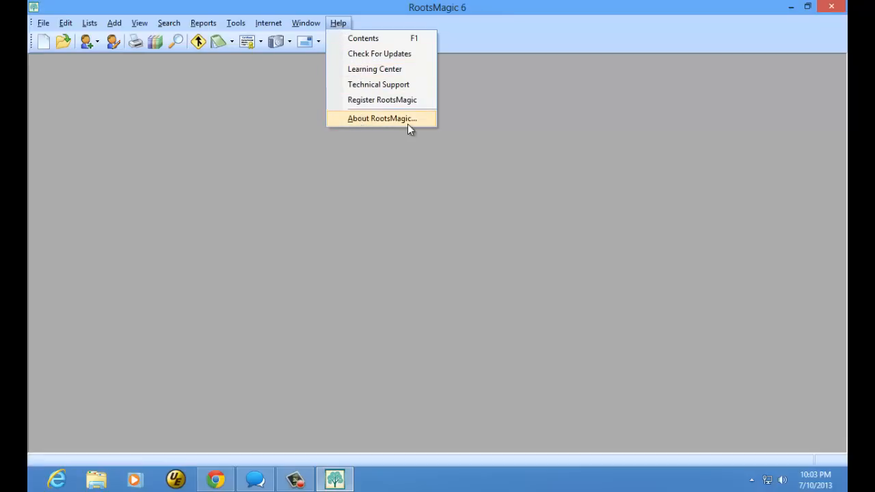
pyautogui.click(382, 118)
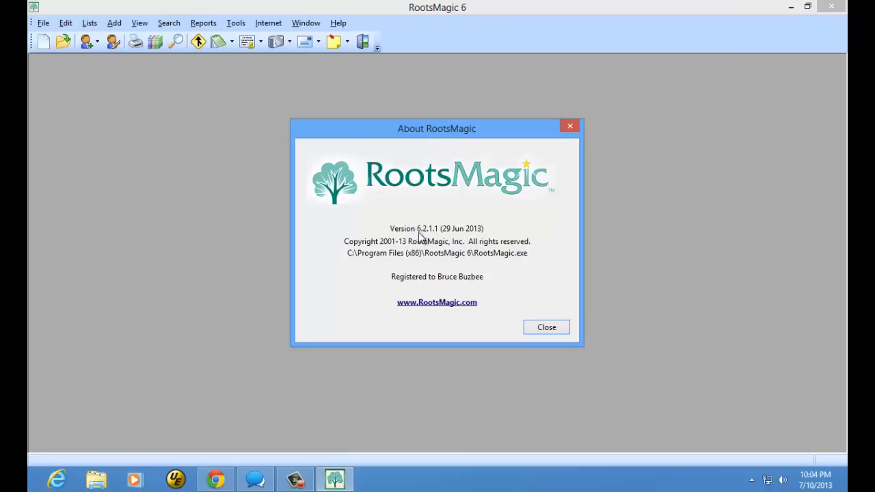
pyautogui.moveTo(438, 227)
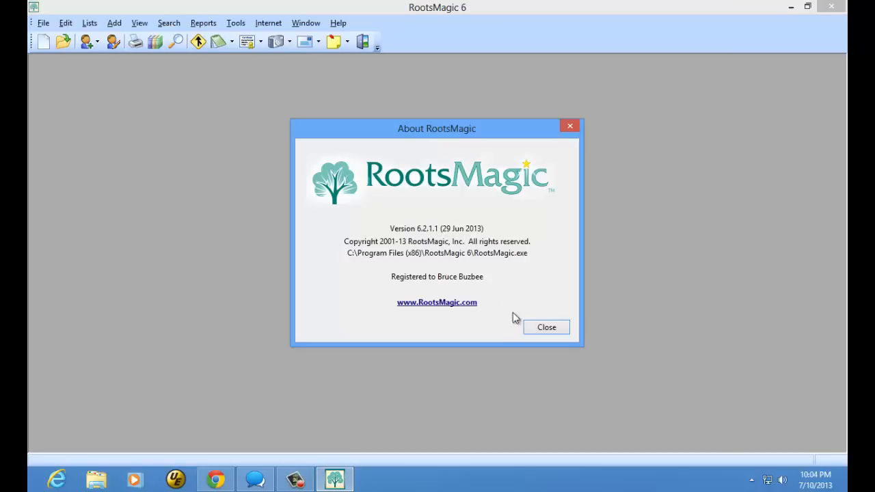
pyautogui.click(547, 327)
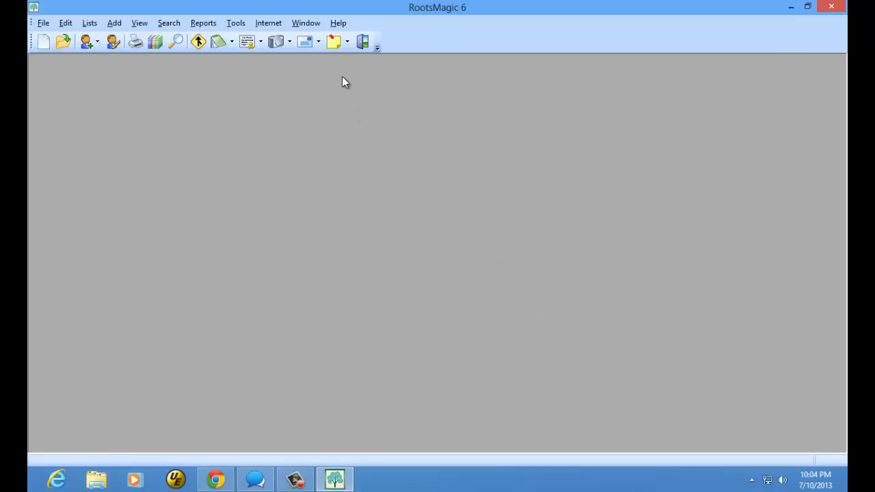
pyautogui.moveTo(338, 22)
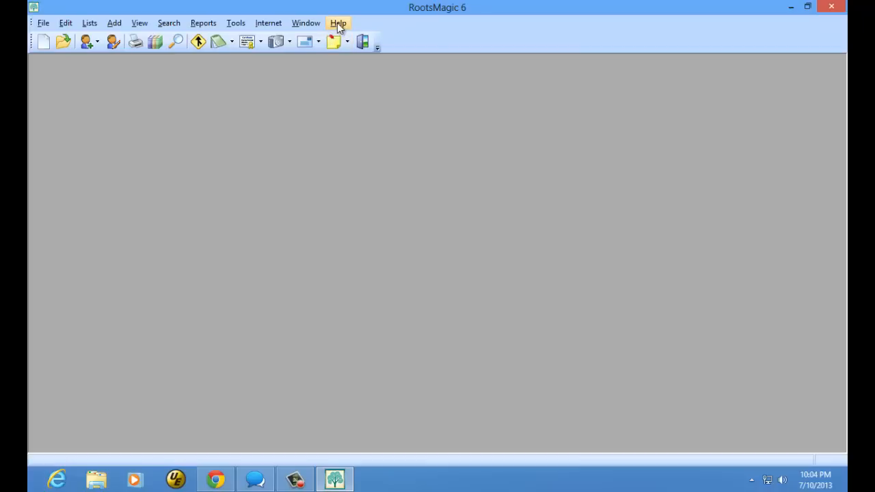
pyautogui.click(340, 22)
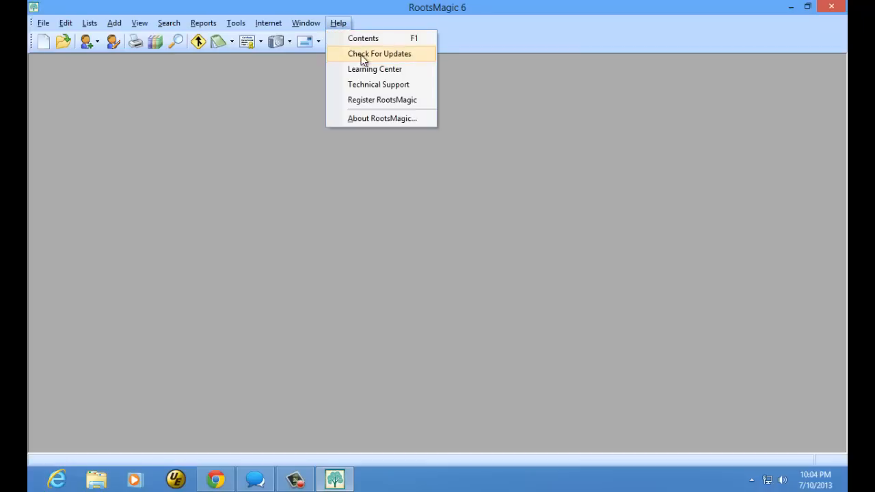
pyautogui.click(378, 53)
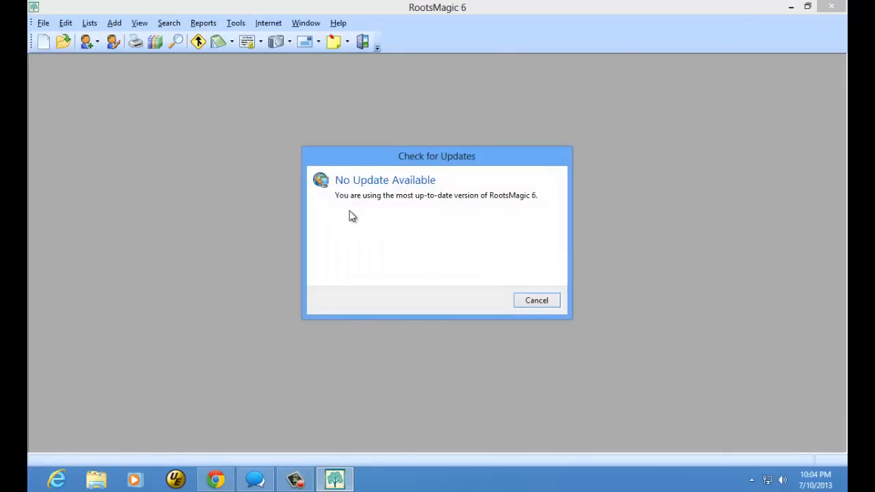
pyautogui.moveTo(495, 209)
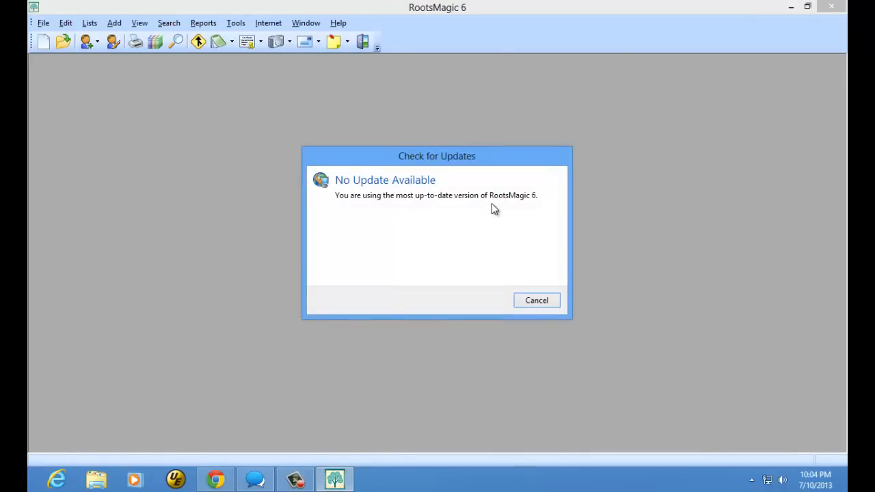
pyautogui.moveTo(384, 218)
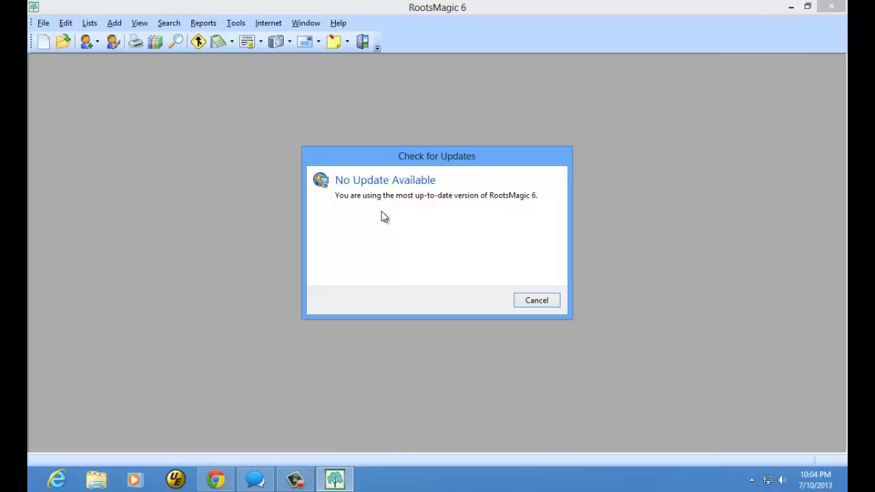
pyautogui.moveTo(353, 218)
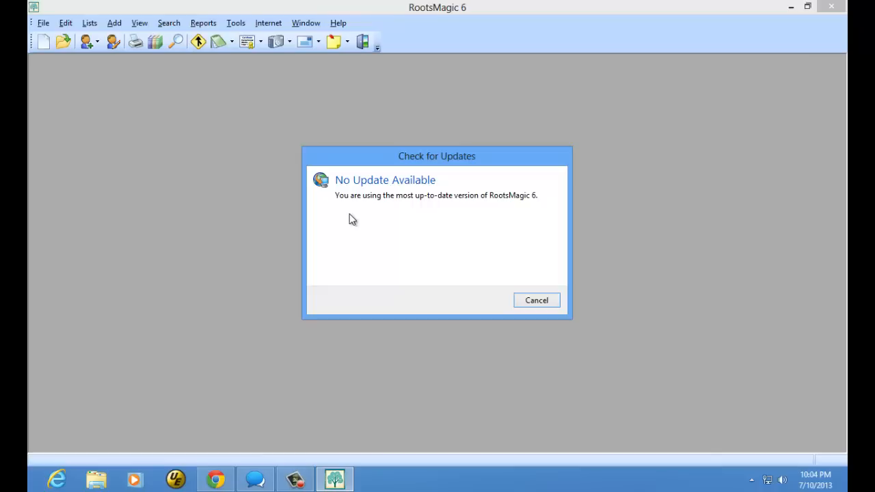
pyautogui.click(536, 300)
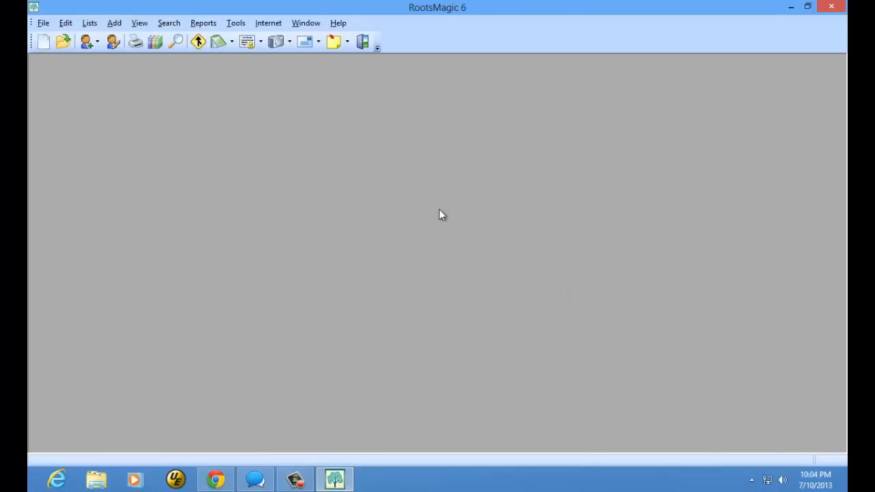
pyautogui.moveTo(426, 201)
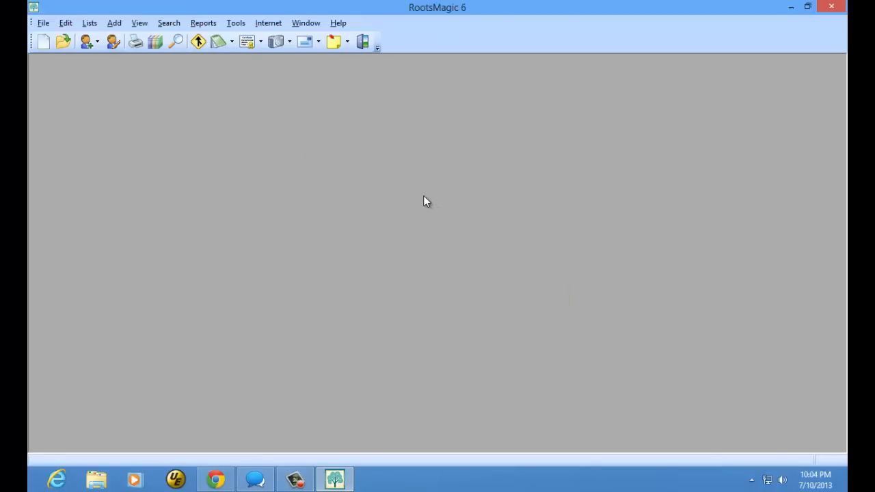